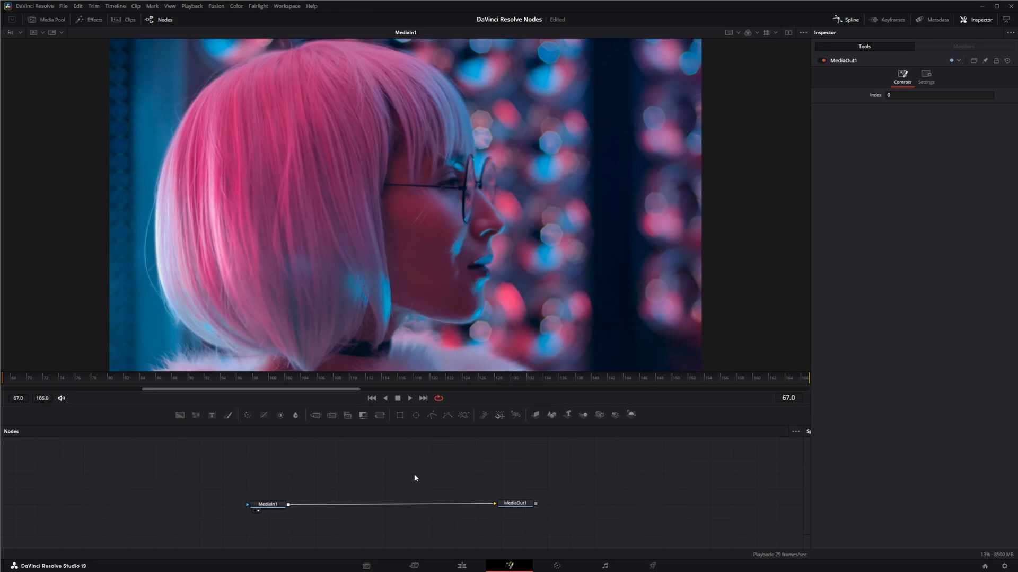
Add a Rank Filter node between MediaIn1 and MediaOut1 and show its result in the viewer.
{"action": "type", "text": "rank"}
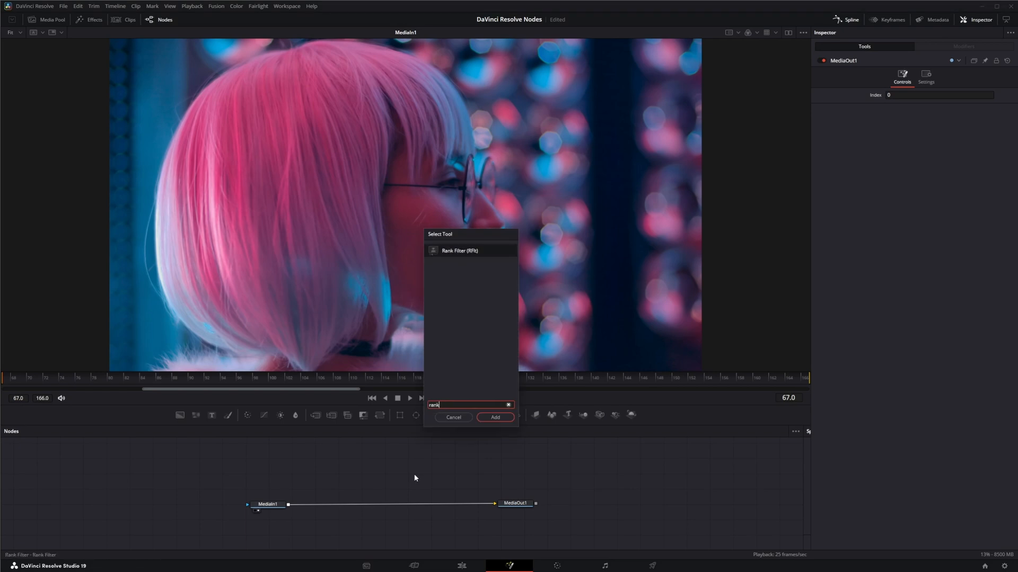
{"action": "left_click", "coordinate": [495, 418]}
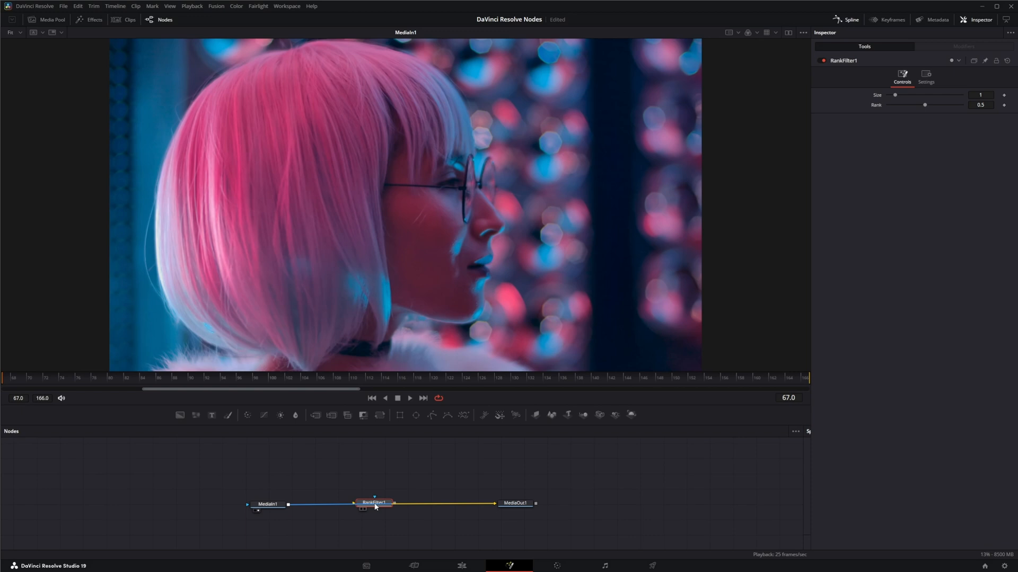
{"action": "left_click", "coordinate": [374, 502]}
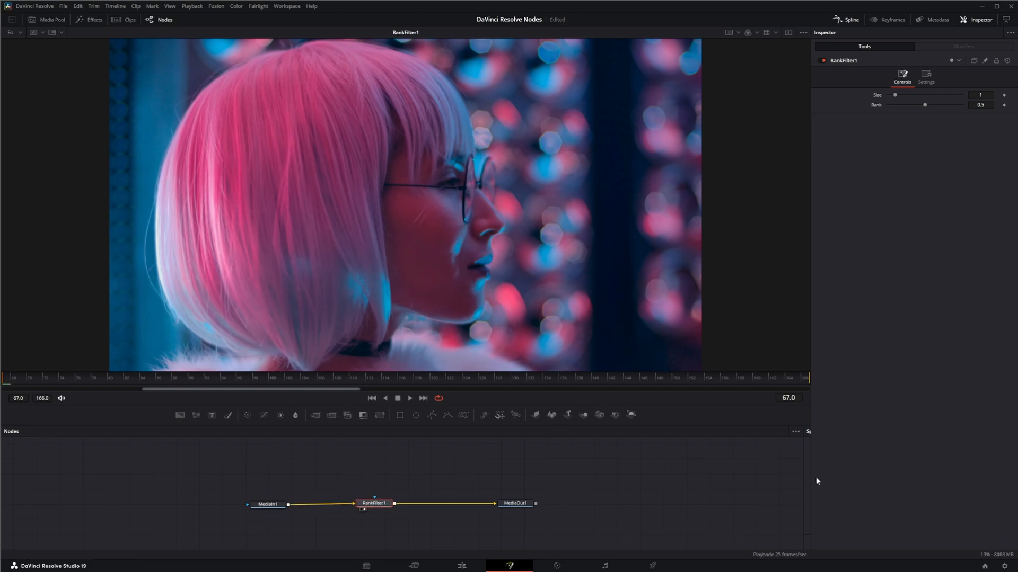
{"action": "mouse_move", "coordinate": [591, 293]}
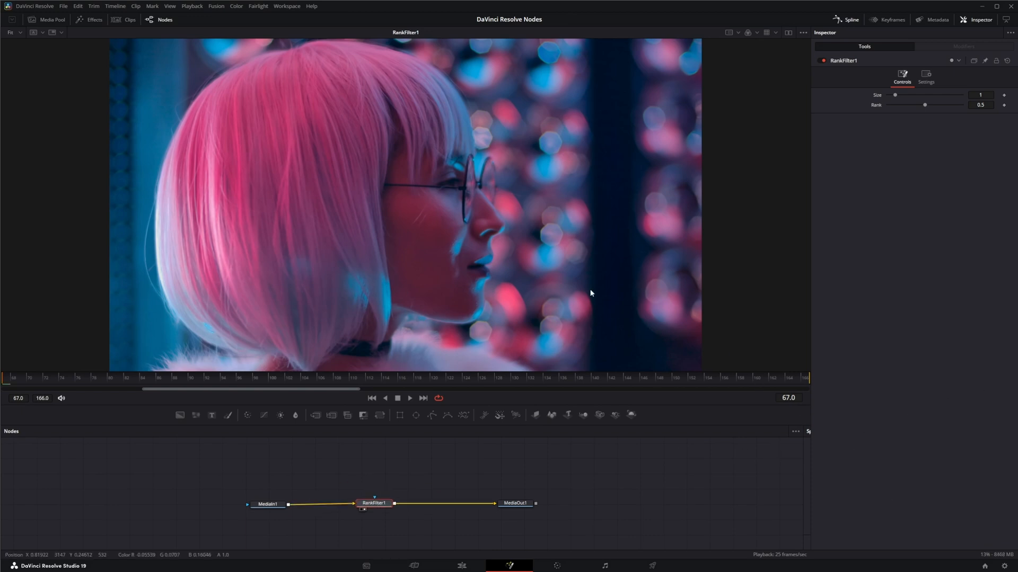
{"action": "mouse_move", "coordinate": [551, 284]}
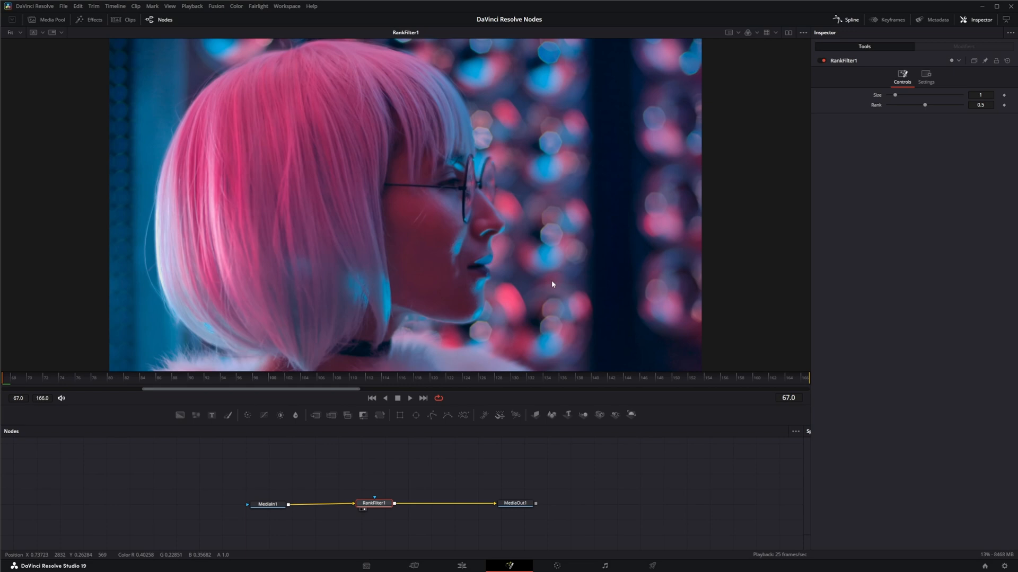
{"action": "mouse_move", "coordinate": [528, 287]}
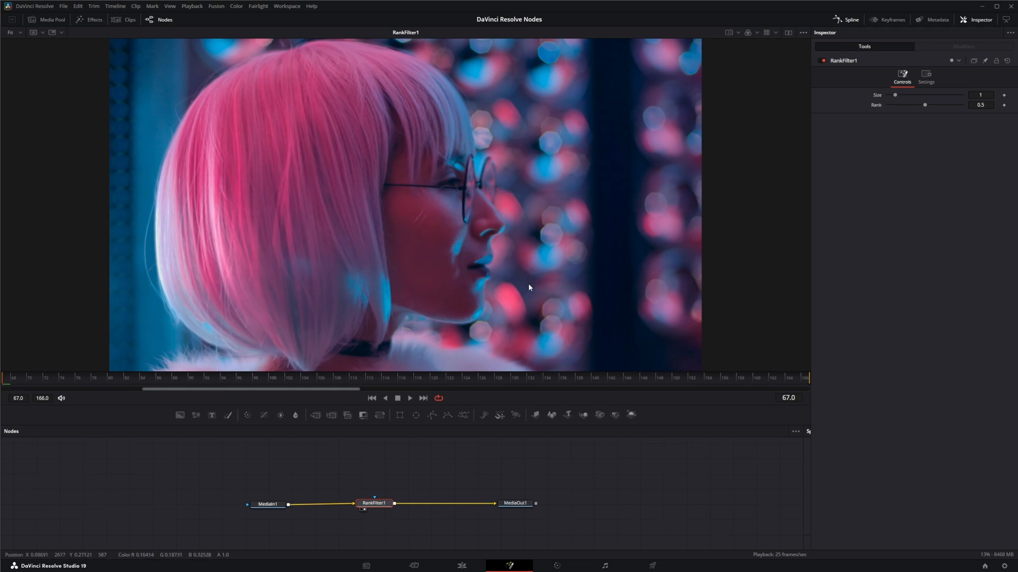
{"action": "mouse_move", "coordinate": [594, 247]}
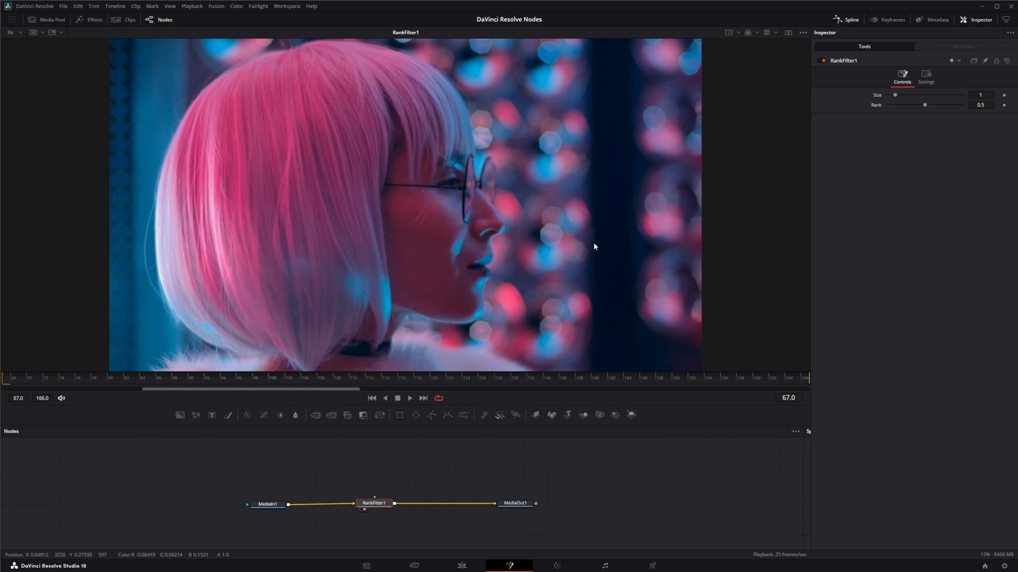
{"action": "mouse_move", "coordinate": [526, 250]}
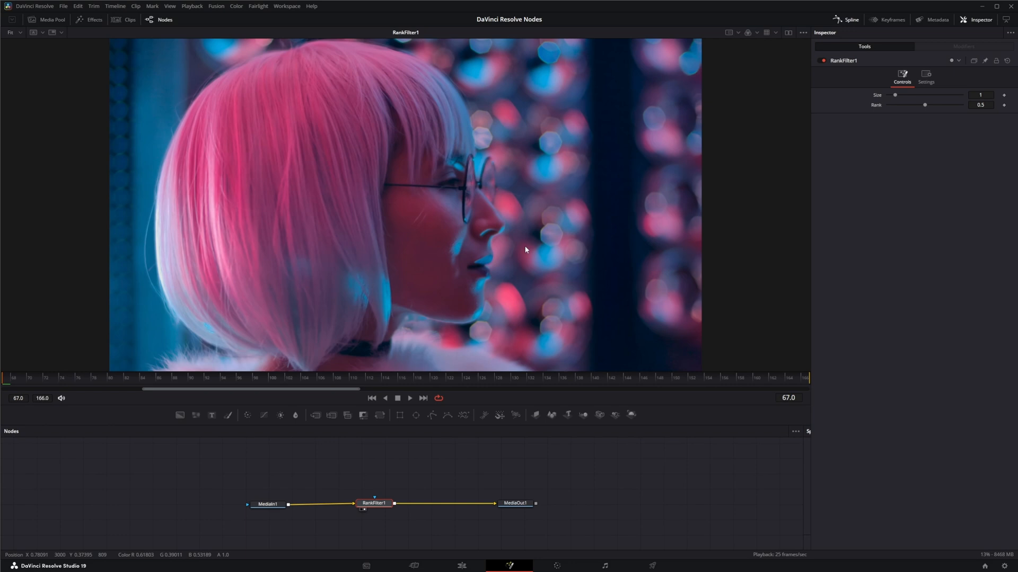
{"action": "mouse_move", "coordinate": [490, 264]}
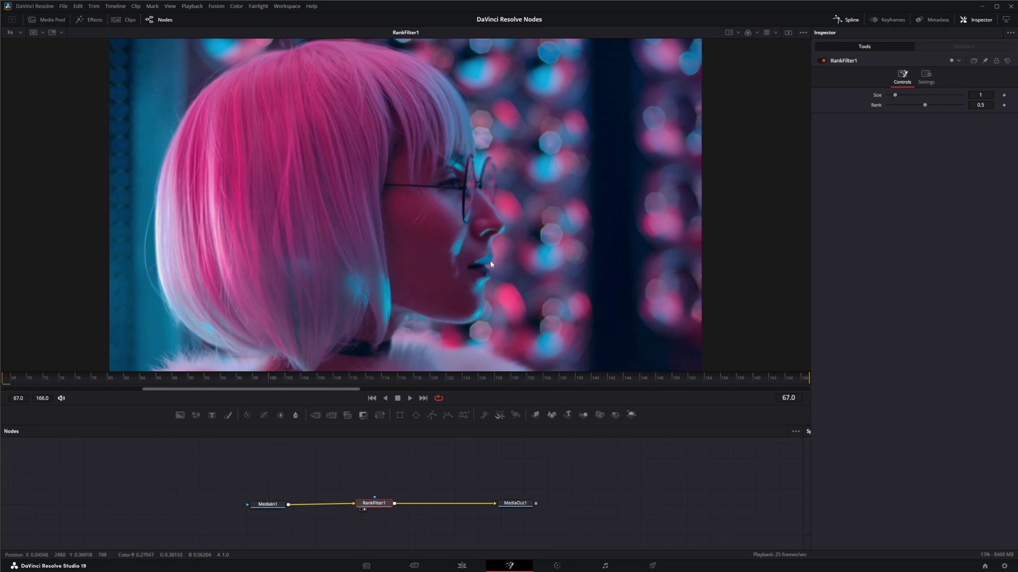
{"action": "mouse_move", "coordinate": [553, 288]}
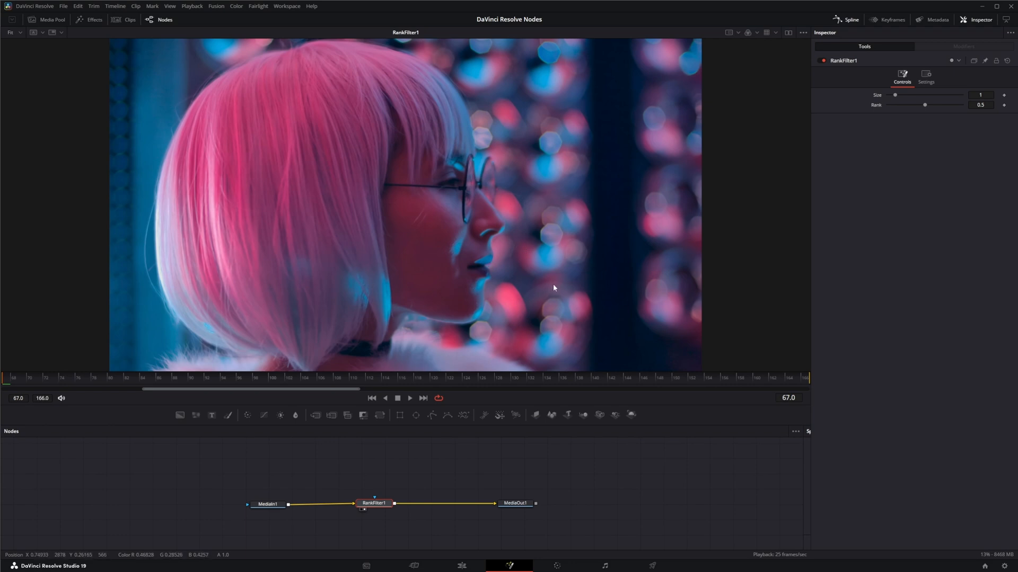
{"action": "mouse_move", "coordinate": [544, 305]}
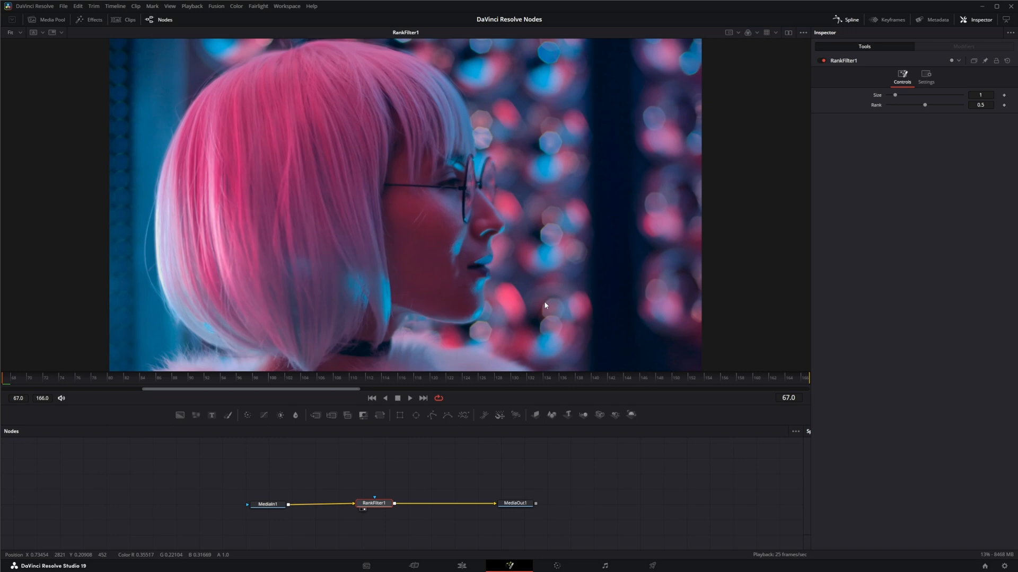
Select RankFilter1 to adjust its Rank and Size settings in the Inspector.
{"action": "left_click", "coordinate": [374, 503]}
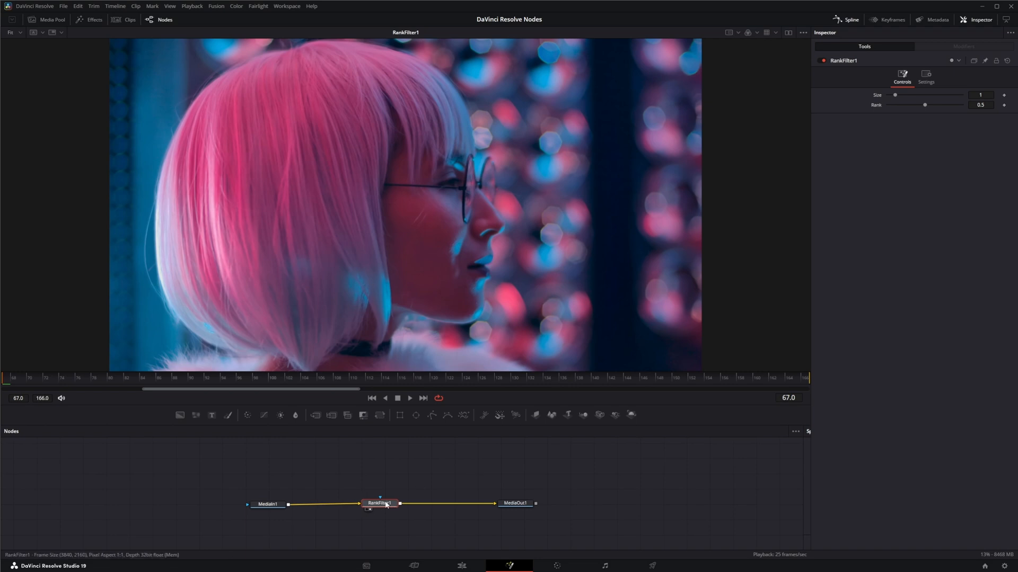
{"action": "mouse_move", "coordinate": [554, 282]}
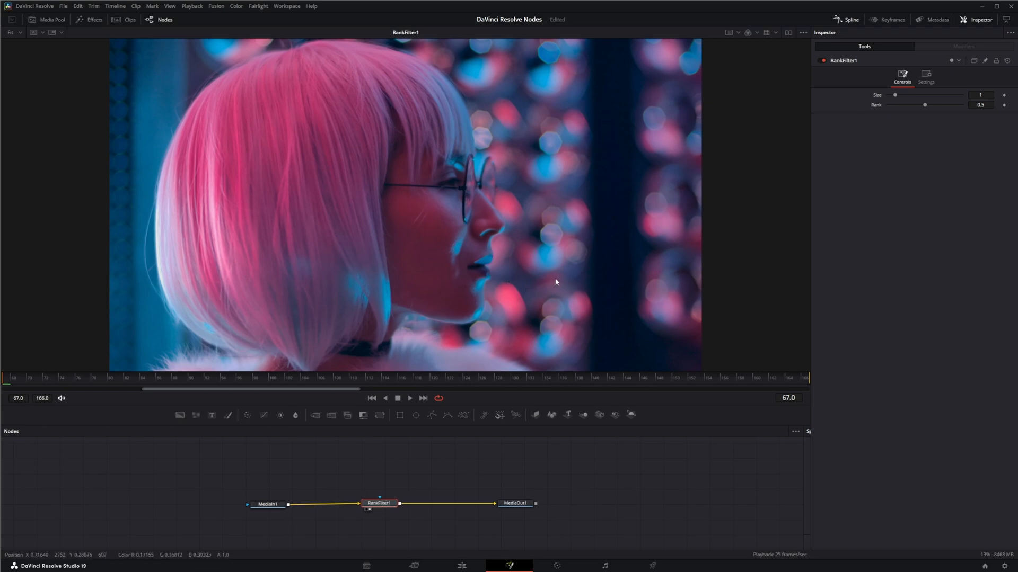
{"action": "mouse_move", "coordinate": [415, 327]}
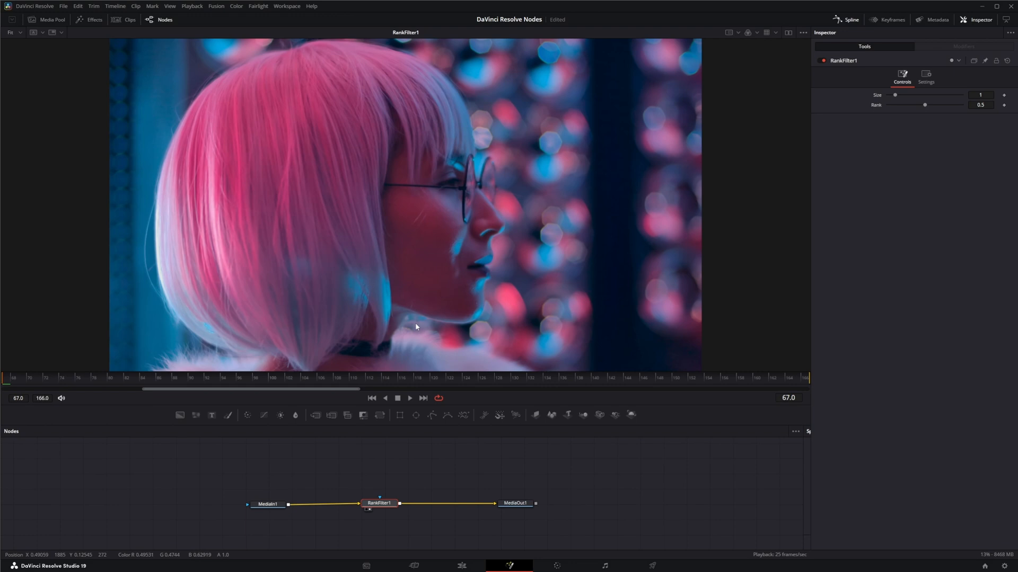
{"action": "mouse_move", "coordinate": [945, 114]}
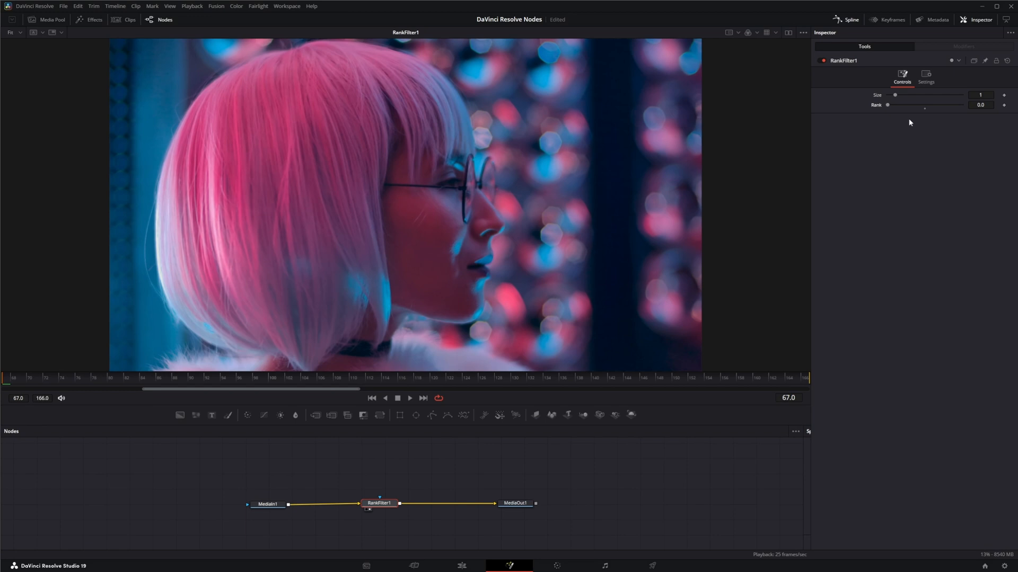
{"action": "mouse_move", "coordinate": [464, 289]}
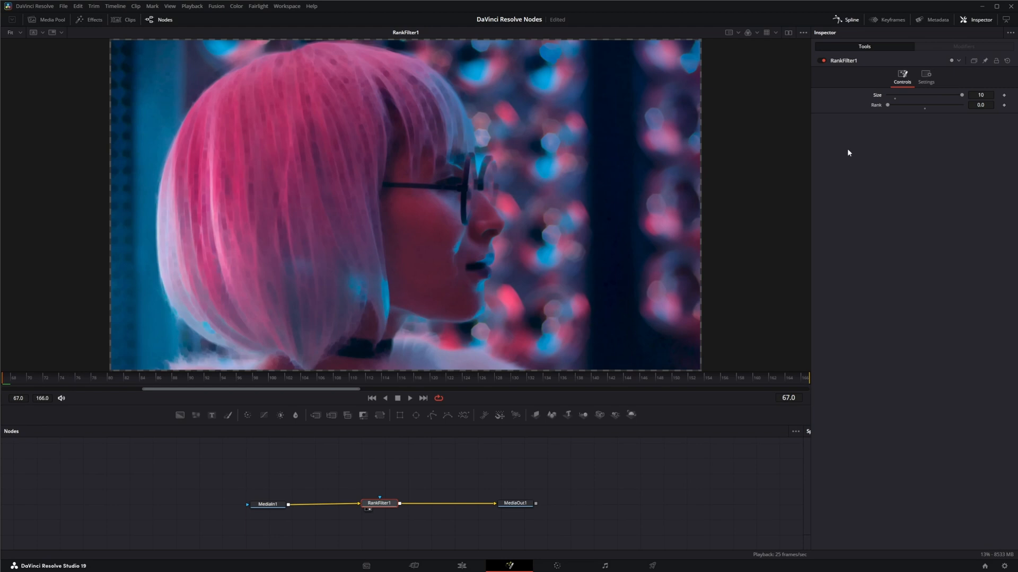
{"action": "mouse_move", "coordinate": [453, 212]}
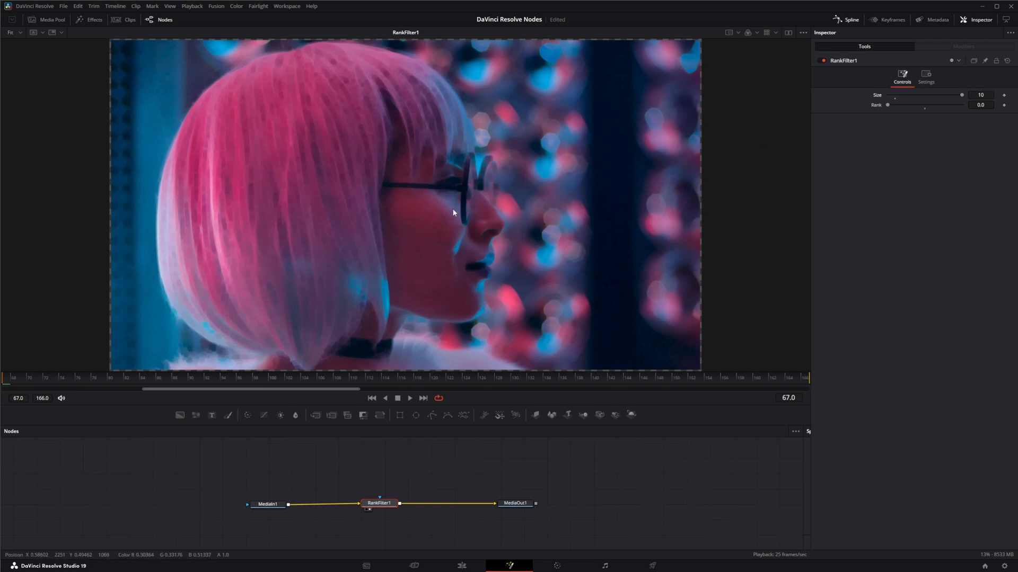
{"action": "mouse_move", "coordinate": [889, 117]}
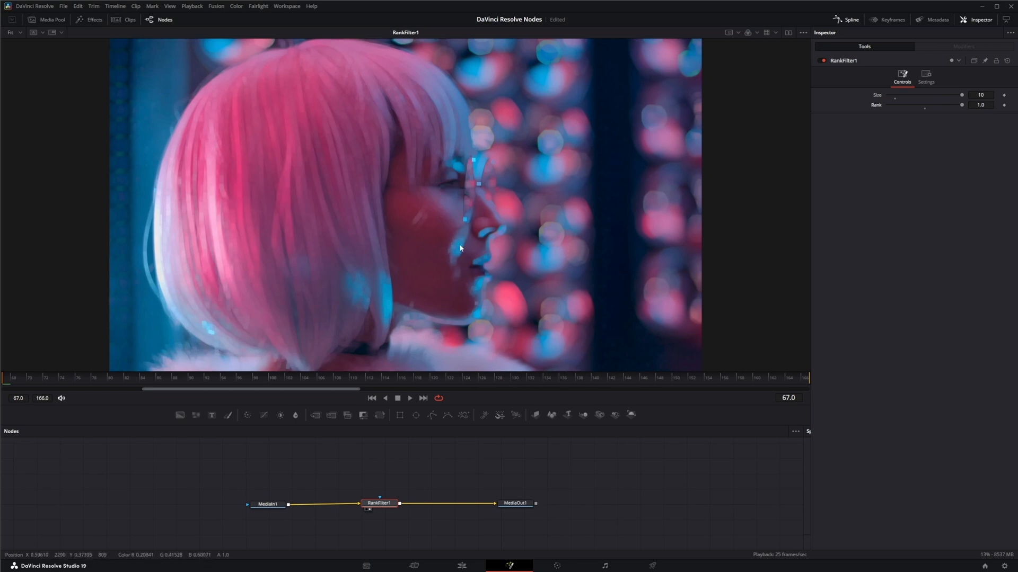
{"action": "mouse_move", "coordinate": [457, 254]}
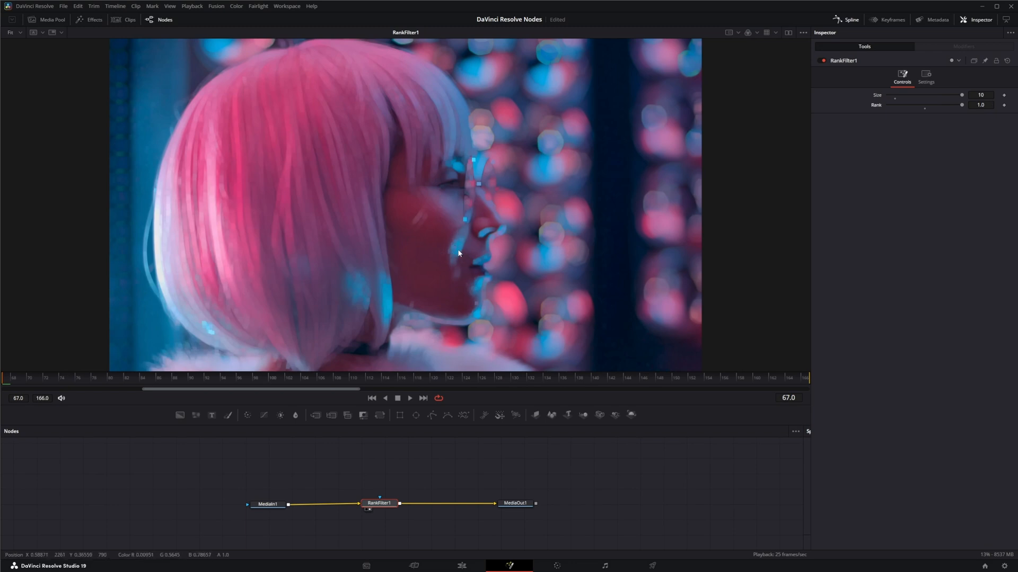
{"action": "mouse_move", "coordinate": [452, 260]}
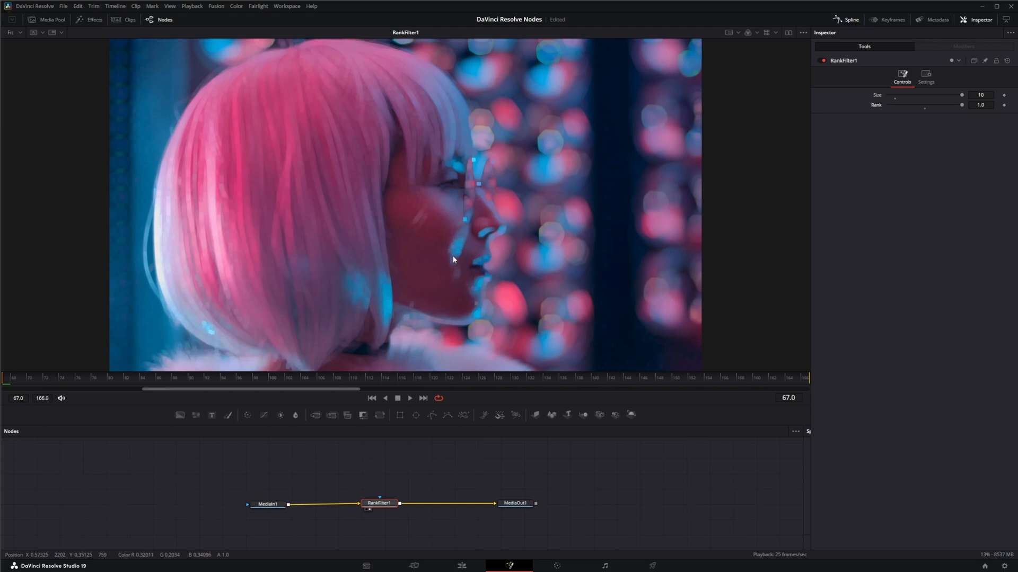
{"action": "mouse_move", "coordinate": [444, 279]}
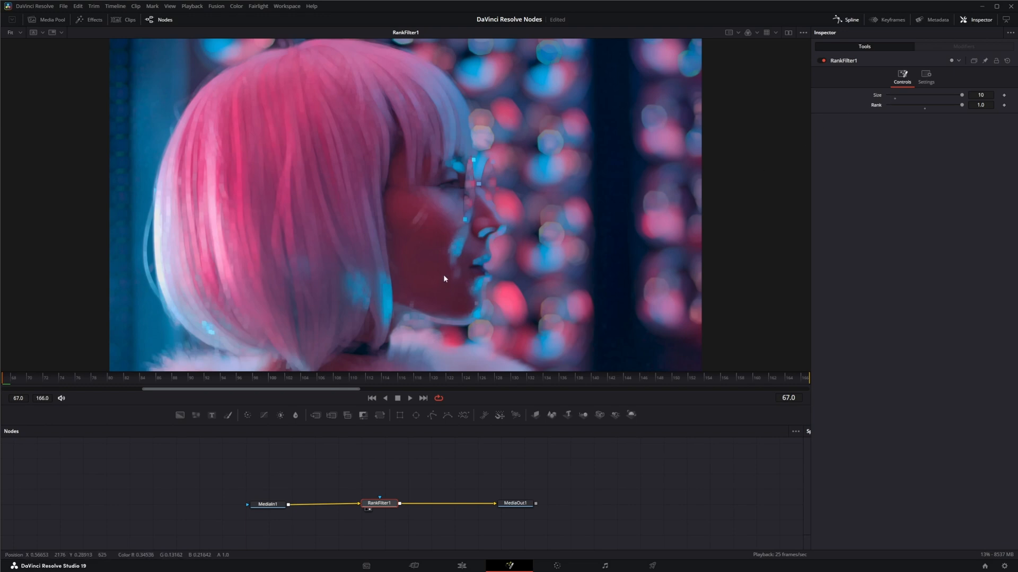
{"action": "mouse_move", "coordinate": [447, 256]}
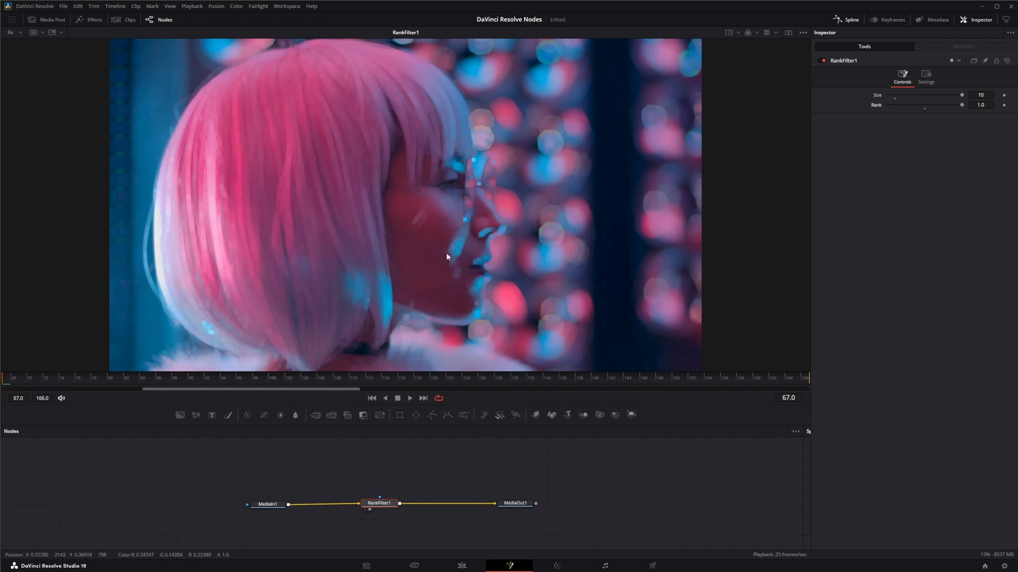
{"action": "mouse_move", "coordinate": [386, 299]}
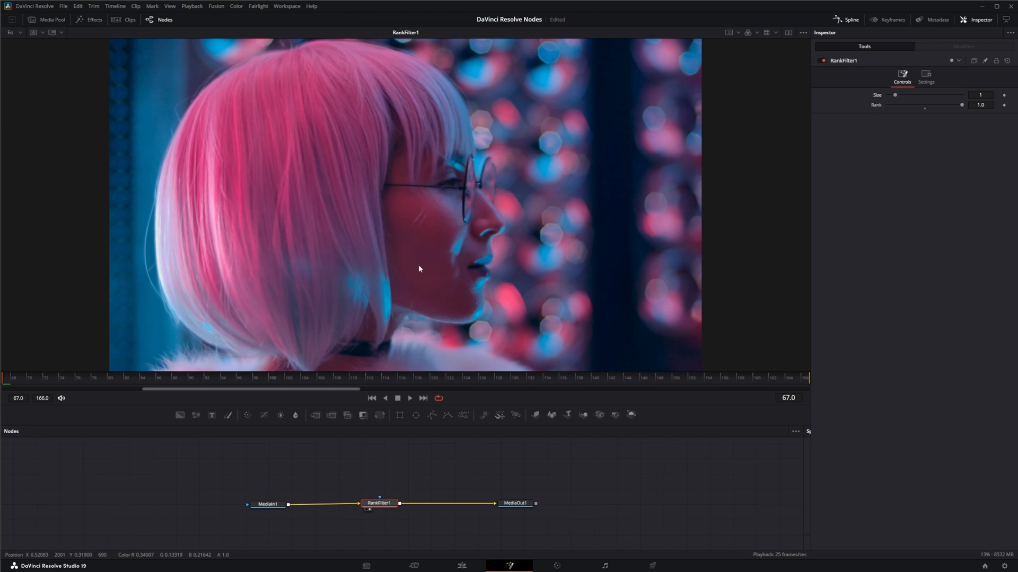
{"action": "mouse_move", "coordinate": [390, 280]}
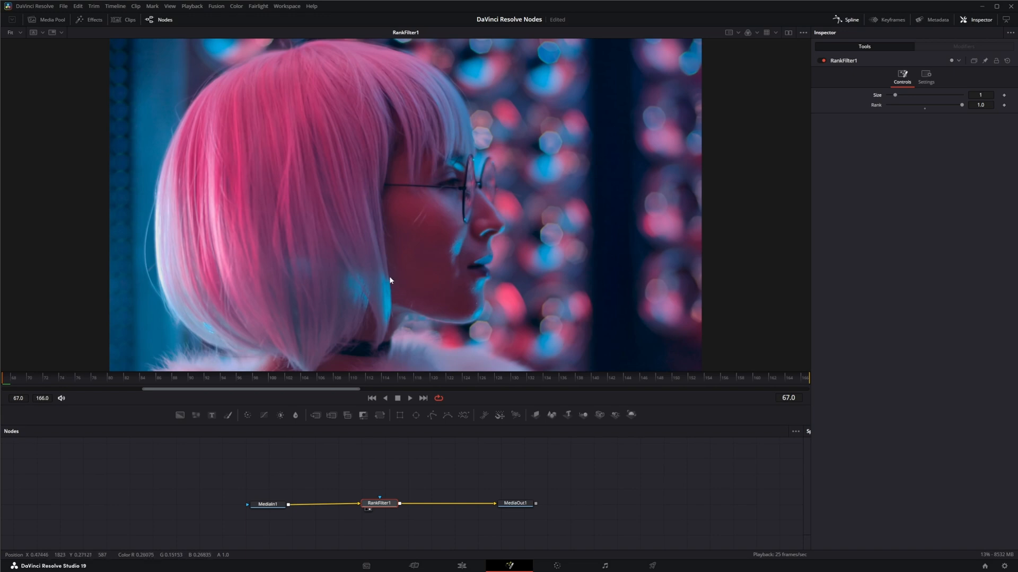
{"action": "mouse_move", "coordinate": [415, 279]}
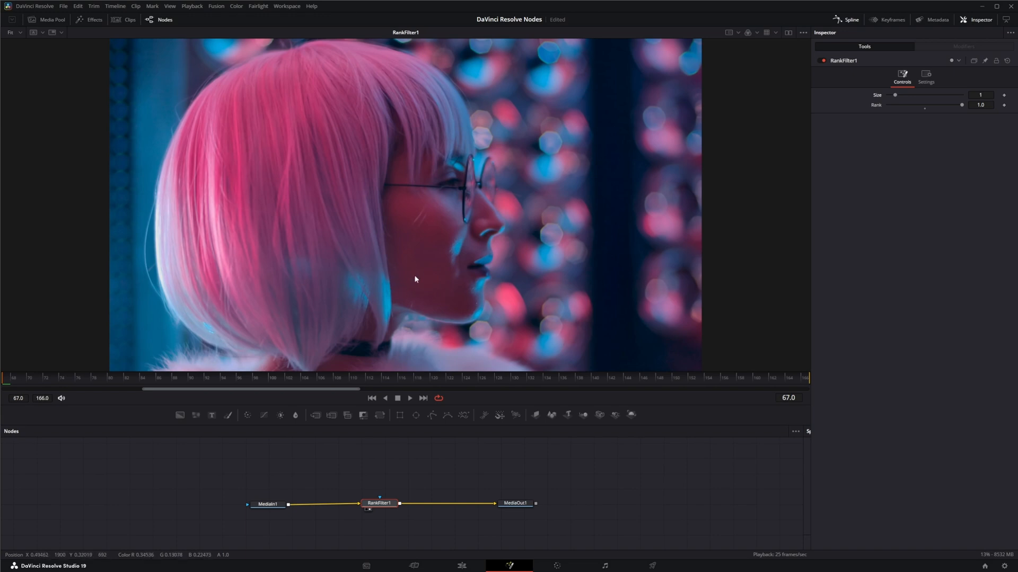
{"action": "mouse_move", "coordinate": [410, 265]}
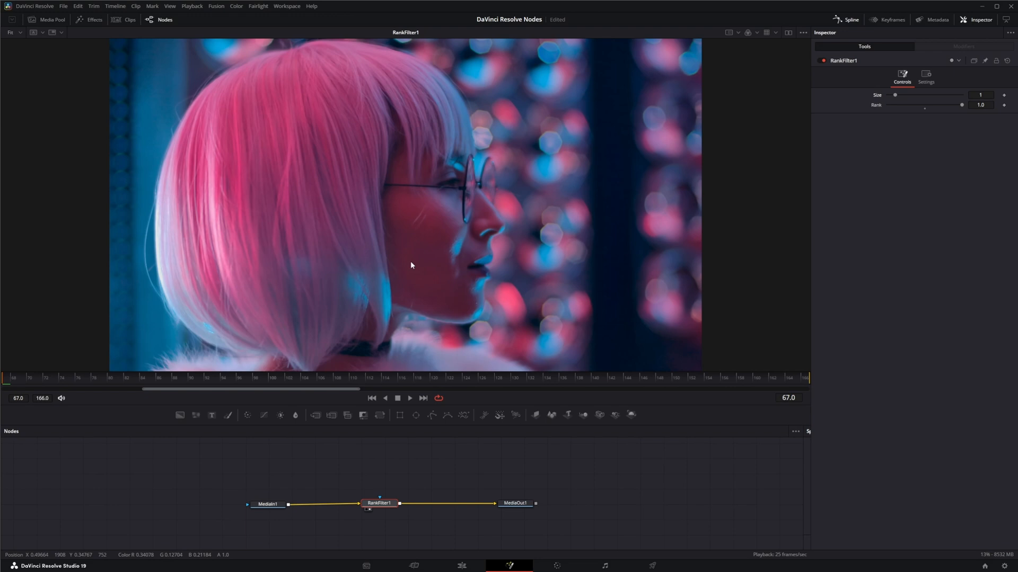
{"action": "left_click_drag", "start_coordinate": [896, 95], "coordinate": [931, 95]}
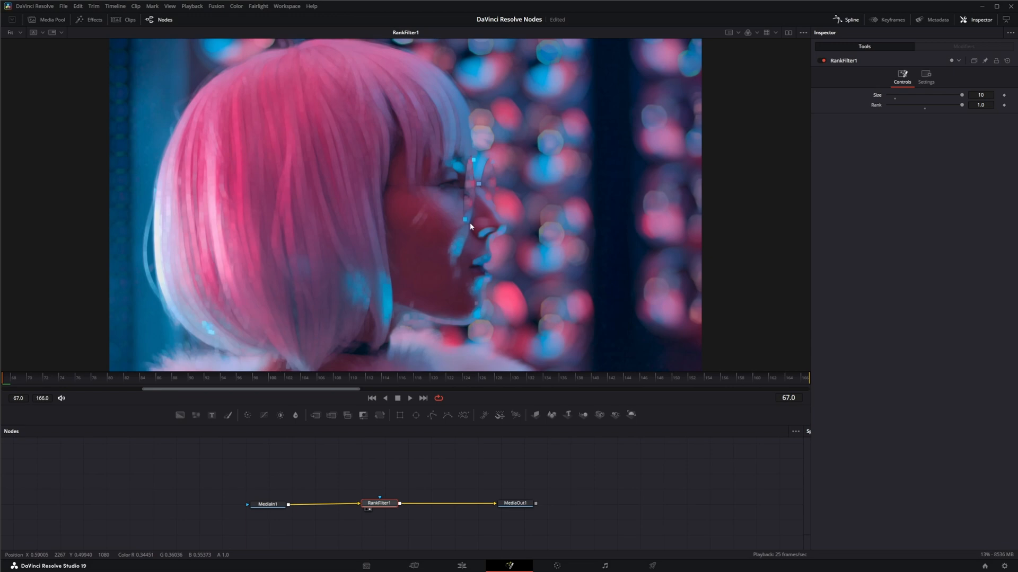
{"action": "mouse_move", "coordinate": [465, 324]}
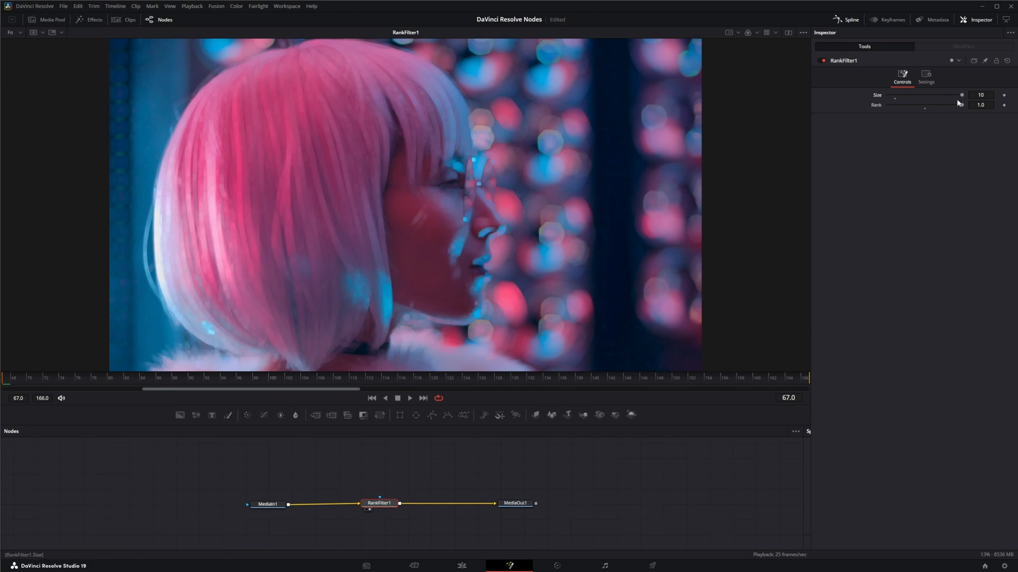
{"action": "mouse_move", "coordinate": [494, 198]}
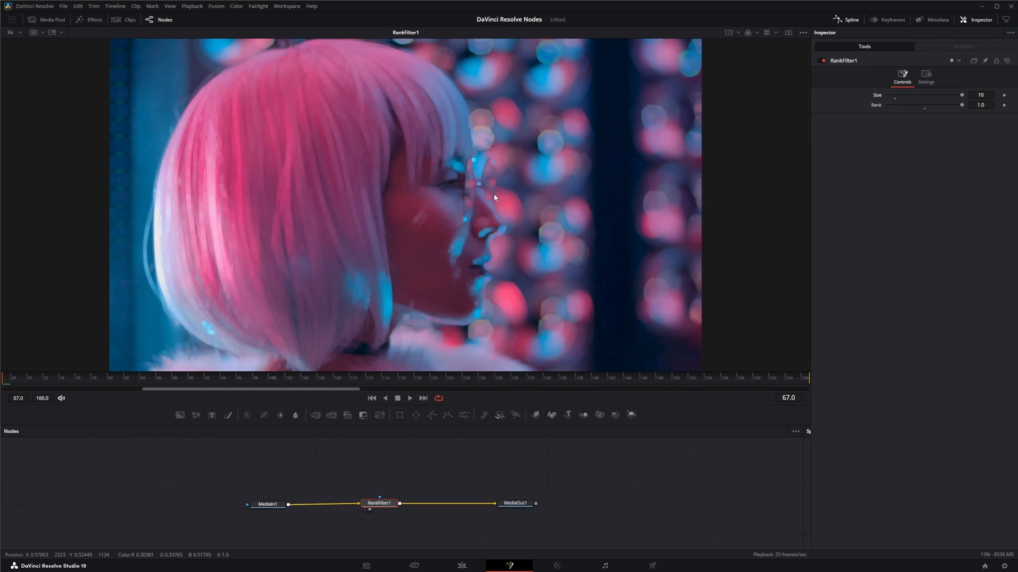
{"action": "mouse_move", "coordinate": [632, 410]}
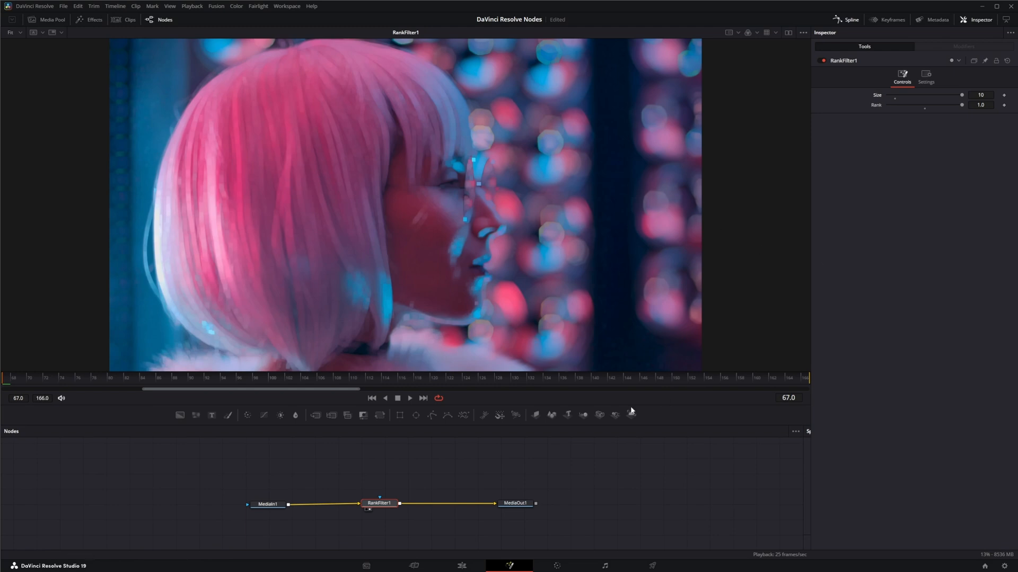
{"action": "mouse_move", "coordinate": [962, 97]}
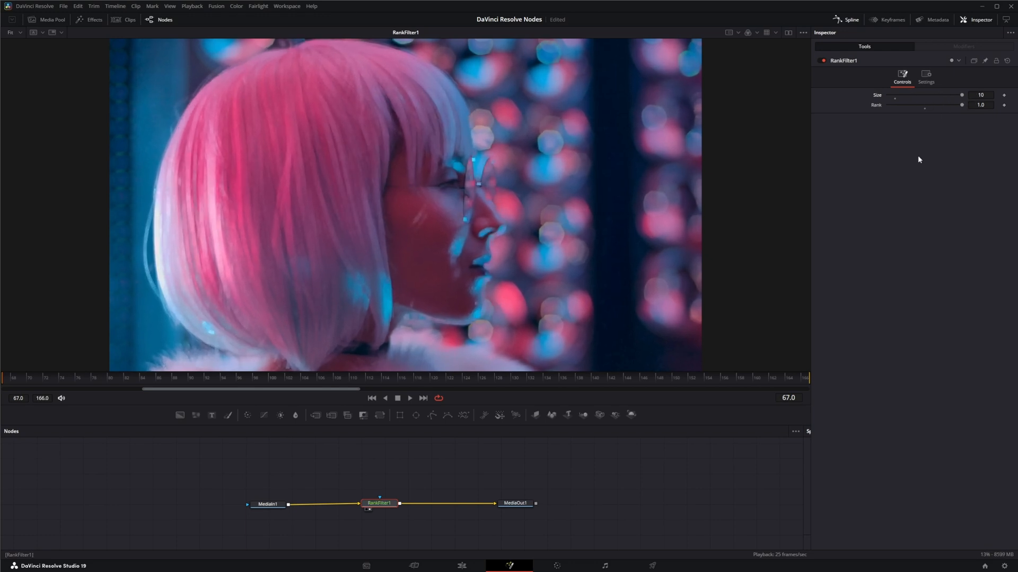
{"action": "mouse_move", "coordinate": [600, 277]}
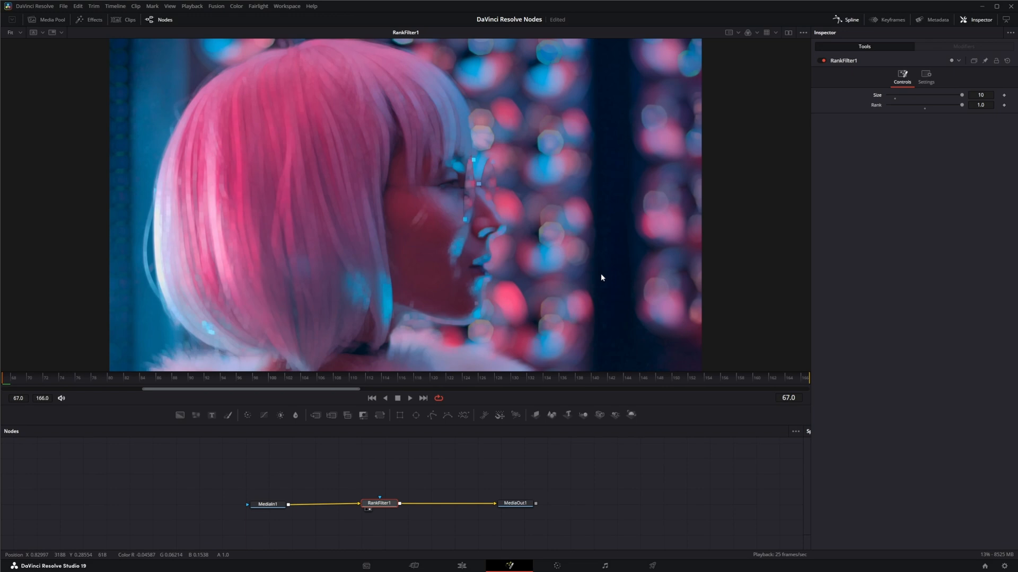
{"action": "mouse_move", "coordinate": [625, 201]}
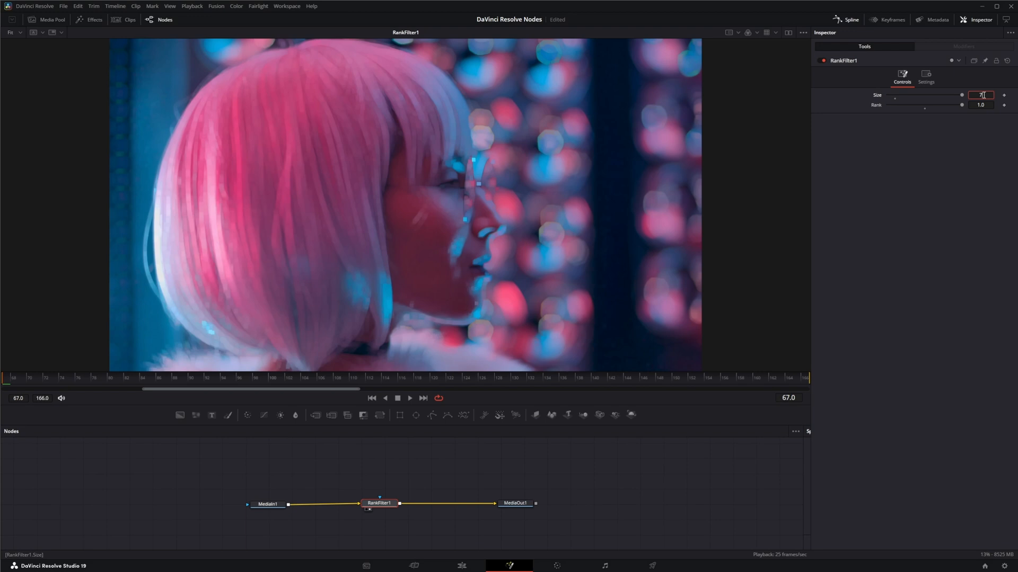
Keep RankFilter1 Size at 10 with Rank 0.7 and check a head-on face frame.
{"action": "left_click", "coordinate": [979, 105]}
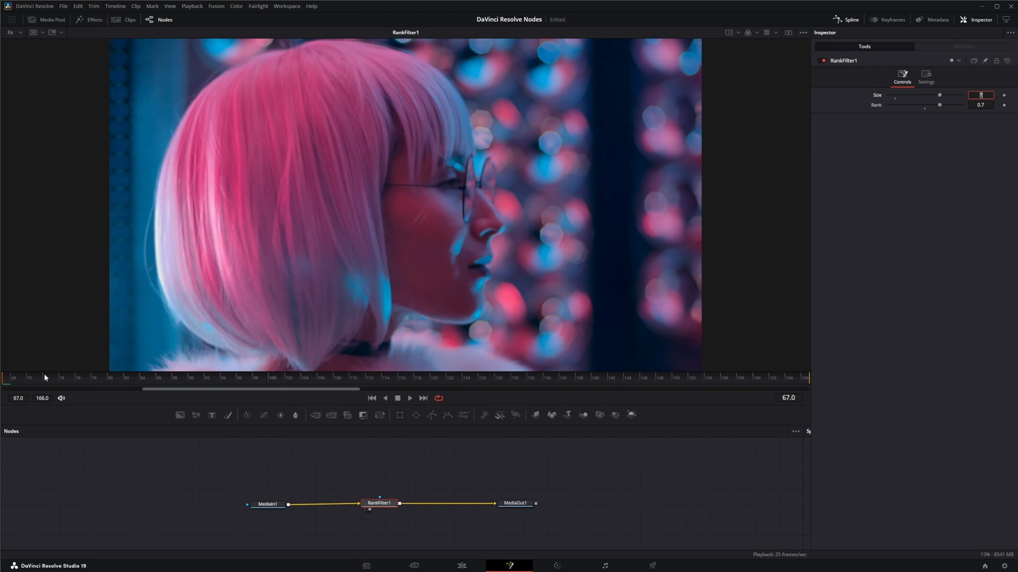
{"action": "left_click", "coordinate": [436, 382]}
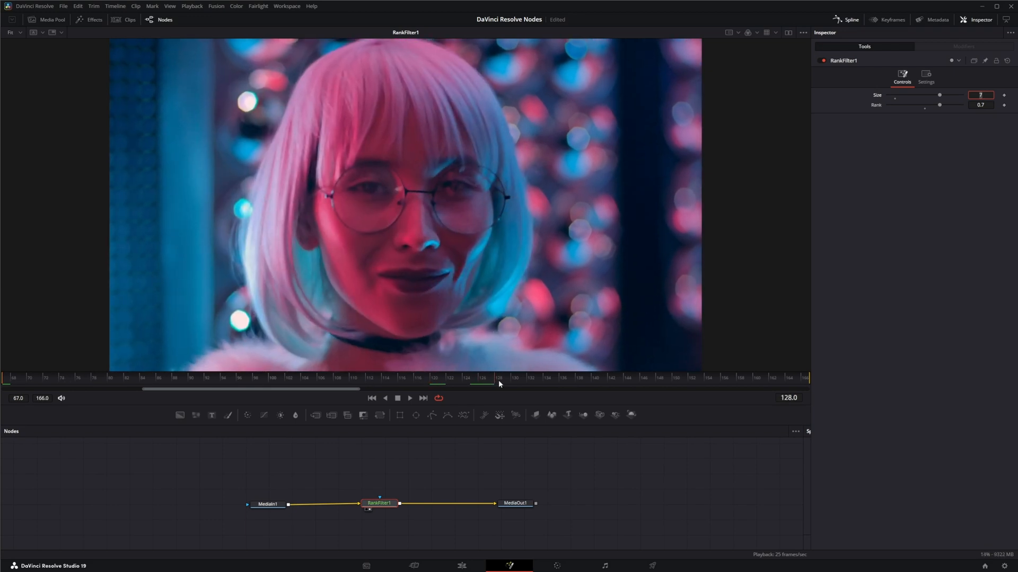
{"action": "mouse_move", "coordinate": [263, 222]}
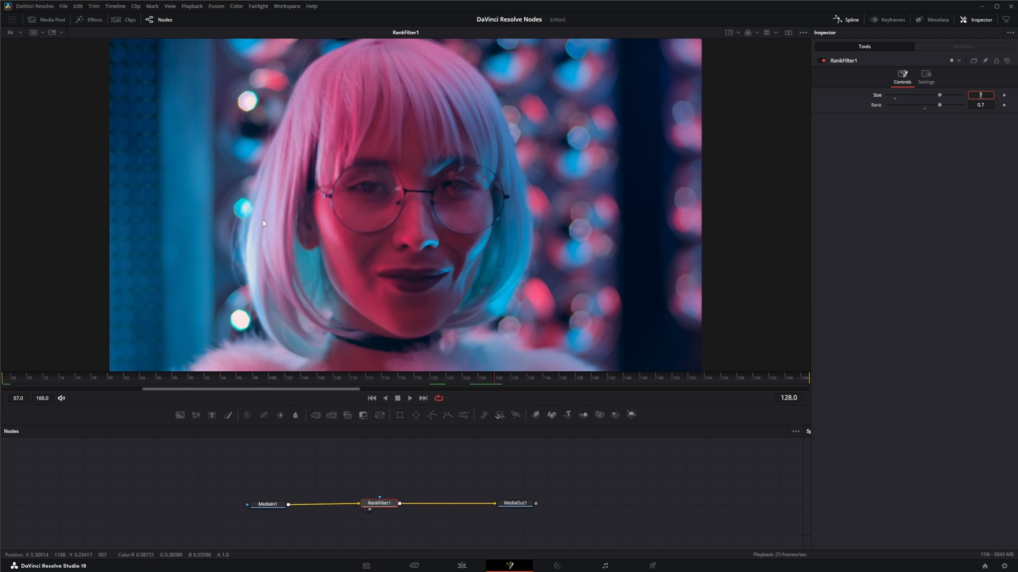
{"action": "mouse_move", "coordinate": [471, 171]}
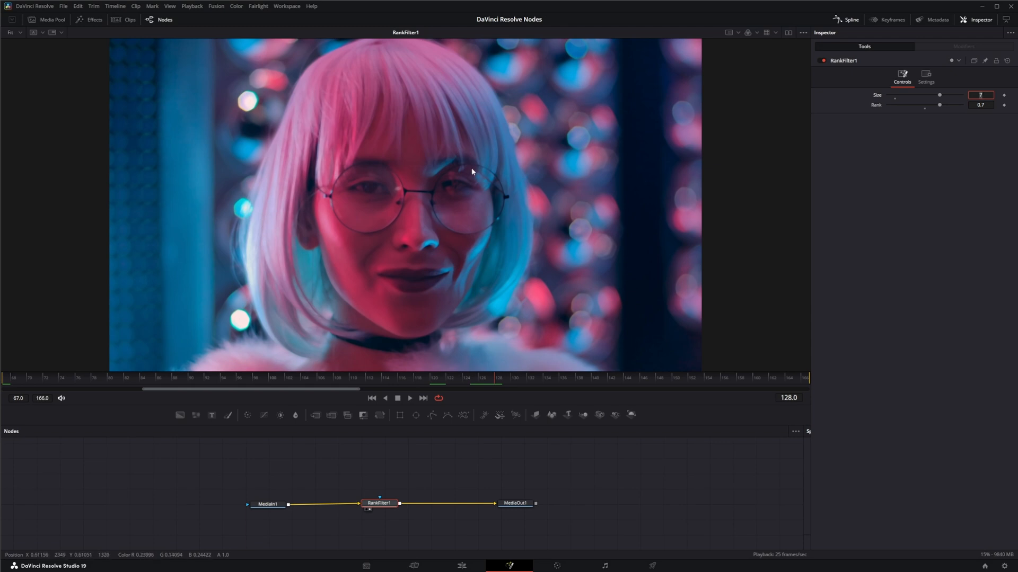
{"action": "mouse_move", "coordinate": [486, 219]}
{"action": "type", "text": "0"}
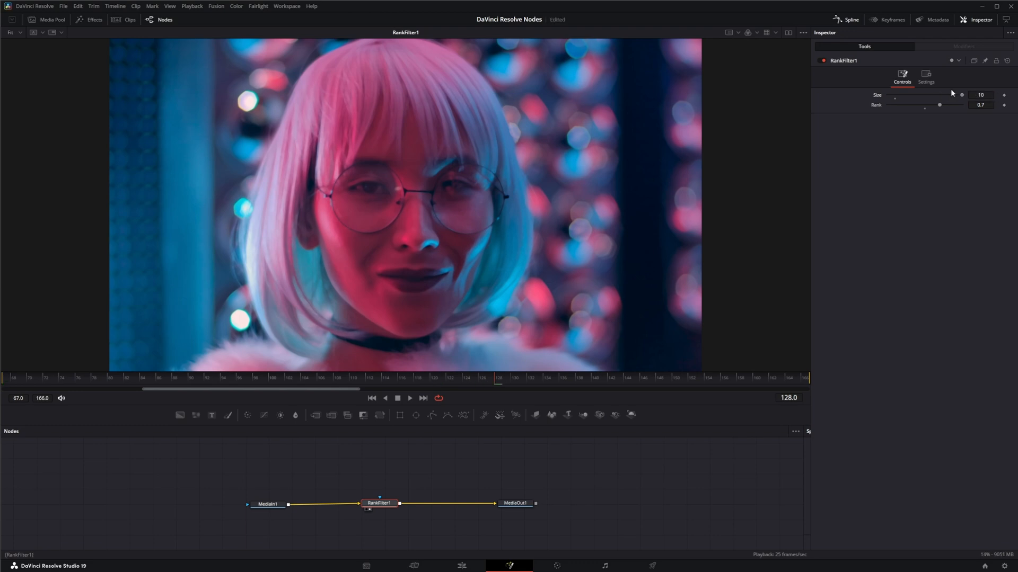
{"action": "mouse_move", "coordinate": [430, 285]}
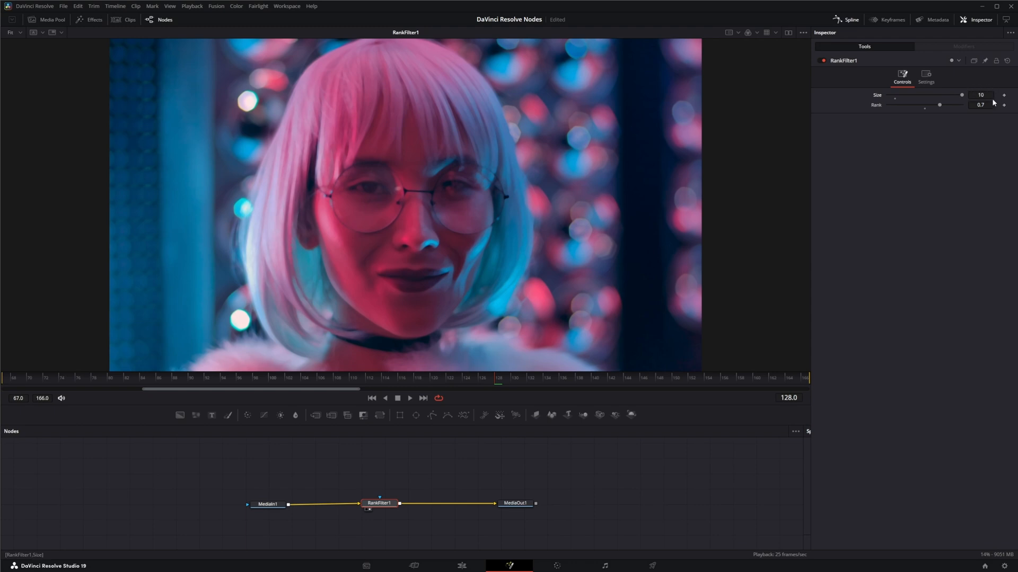
{"action": "mouse_move", "coordinate": [712, 231]}
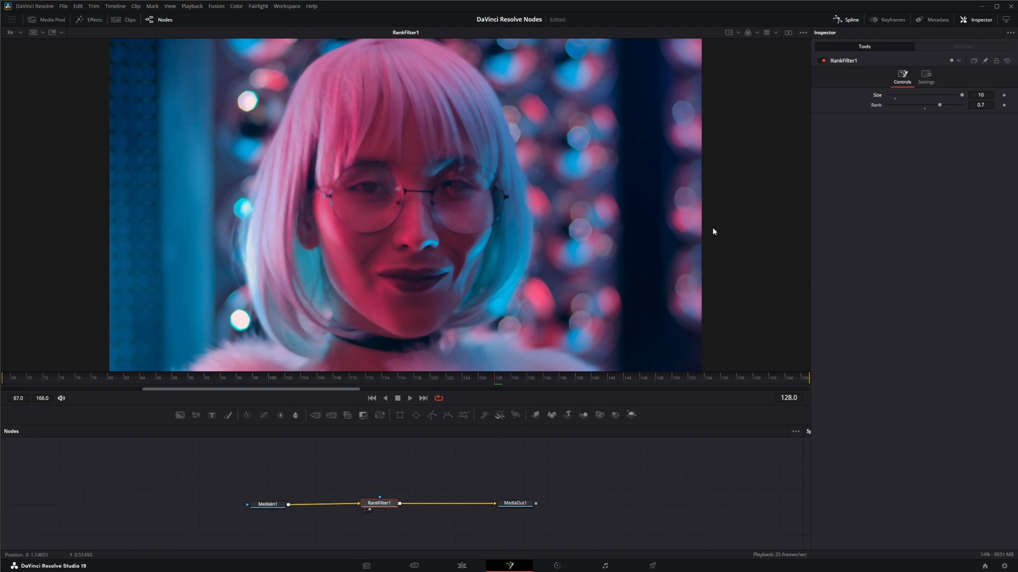
{"action": "mouse_move", "coordinate": [409, 263]}
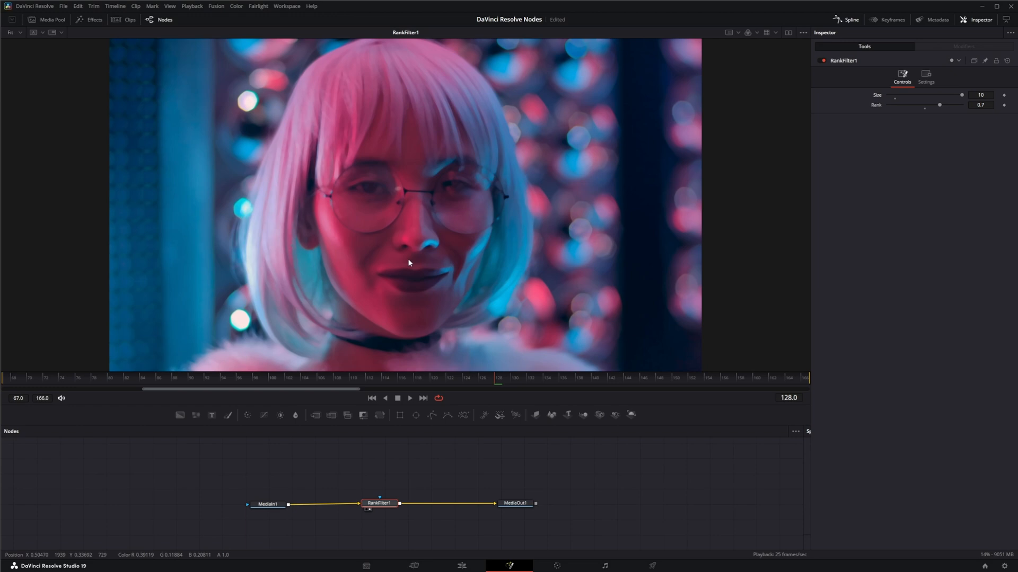
{"action": "mouse_move", "coordinate": [475, 224]}
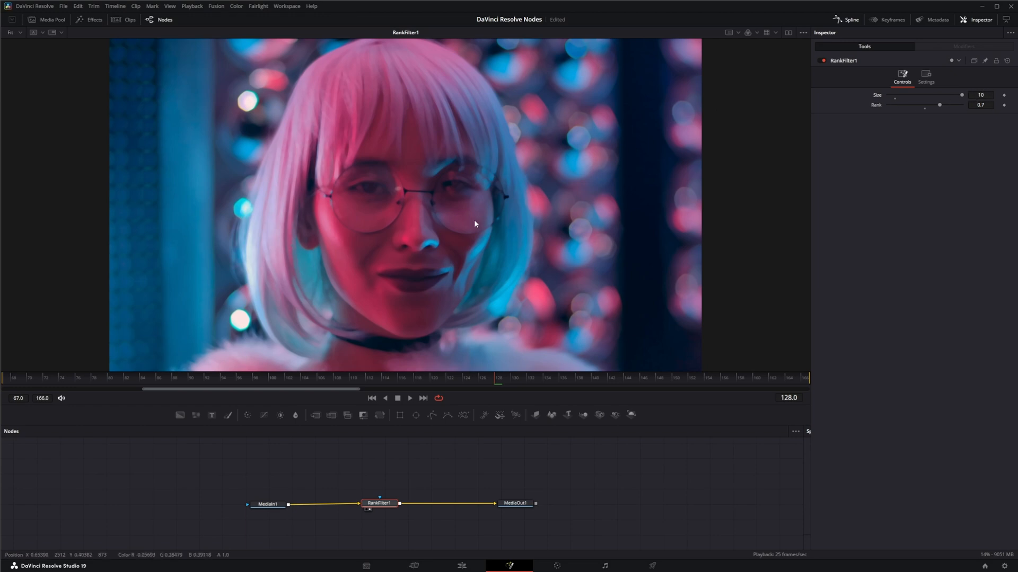
{"action": "mouse_move", "coordinate": [496, 382]}
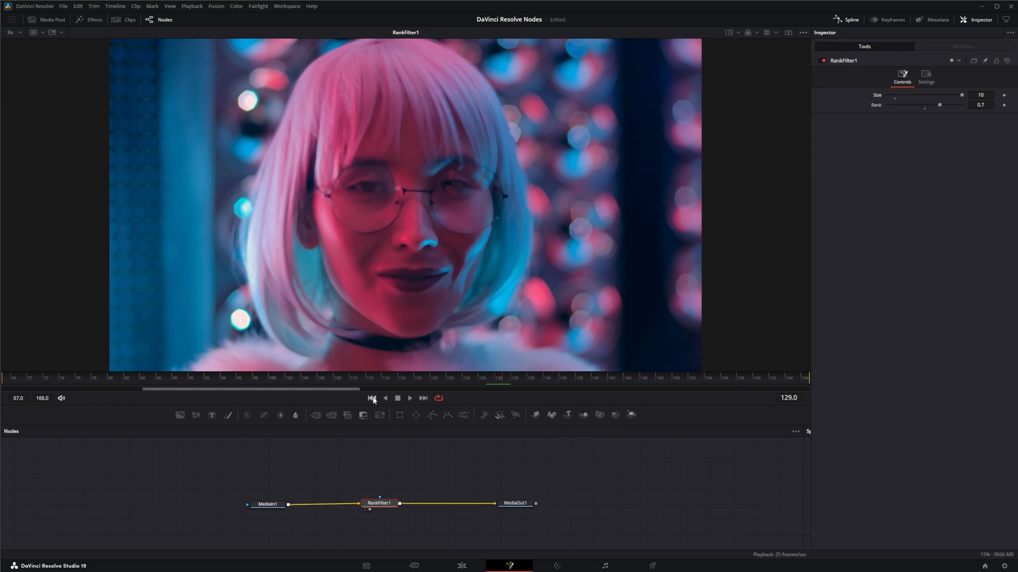
Play the clip from the first frame to review the softened painterly look, then return to the face frame.
{"action": "left_click", "coordinate": [371, 399]}
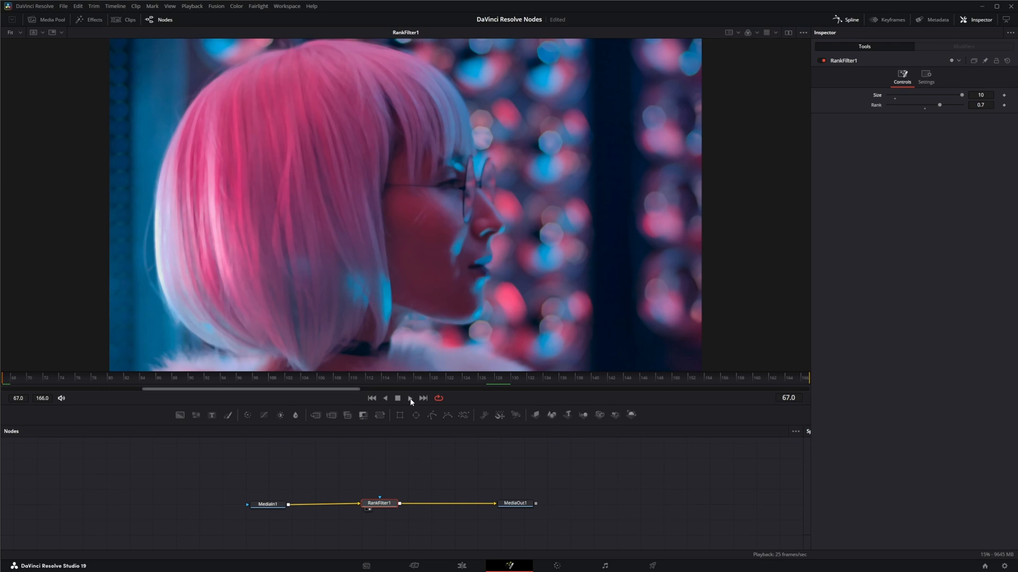
{"action": "left_click", "coordinate": [409, 398]}
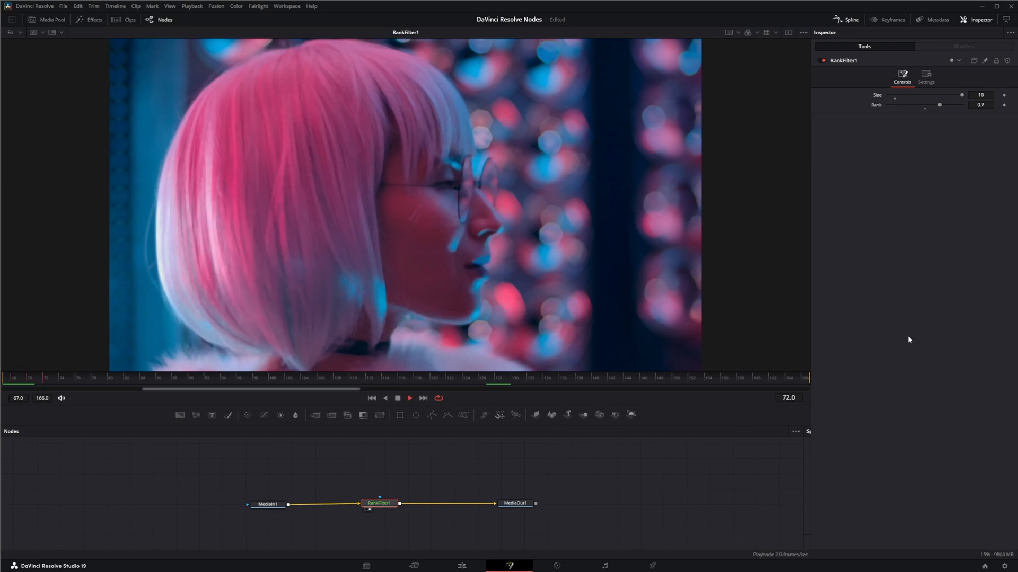
{"action": "left_click", "coordinate": [409, 398]}
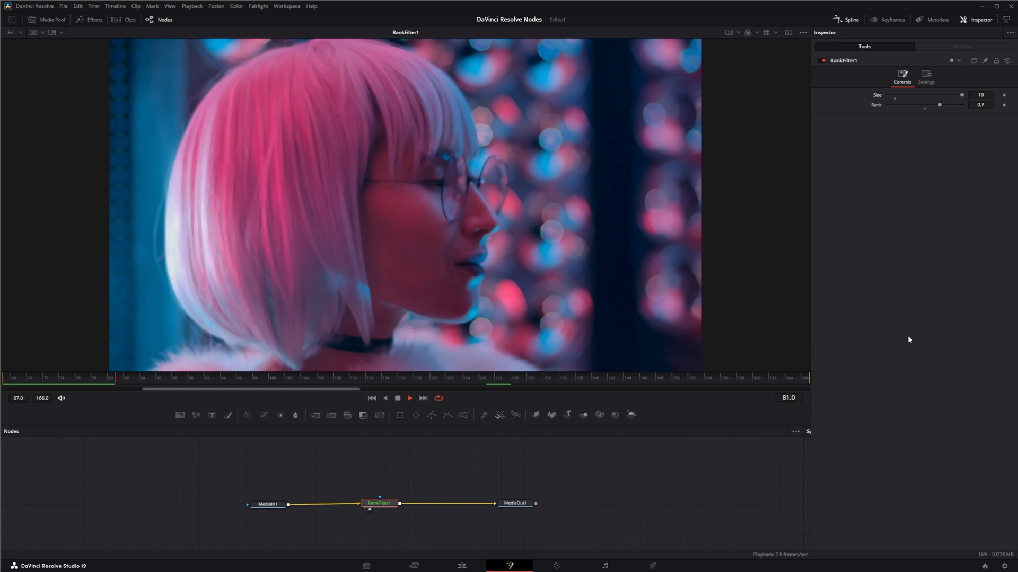
{"action": "left_click", "coordinate": [408, 399]}
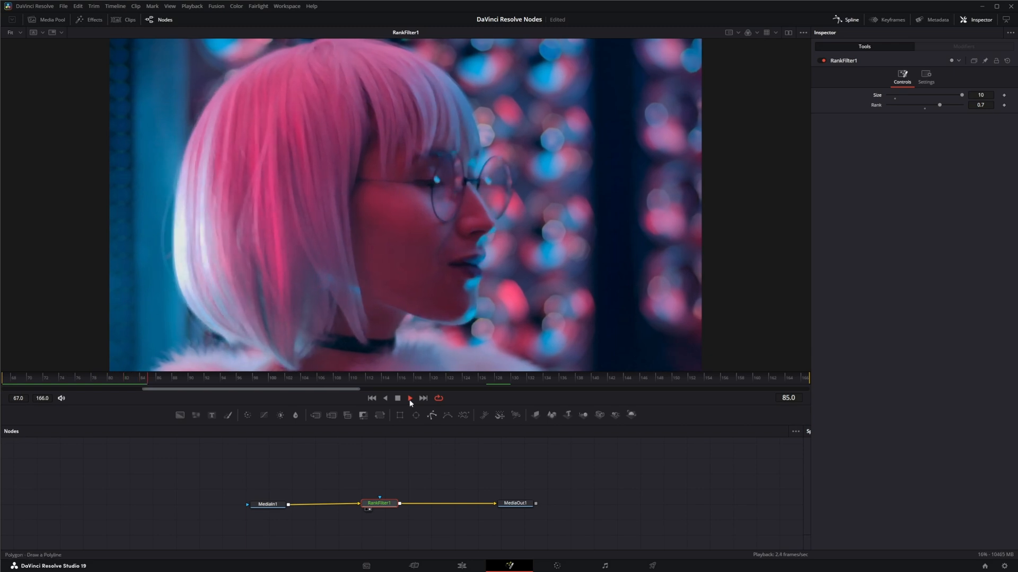
{"action": "left_click", "coordinate": [409, 397]}
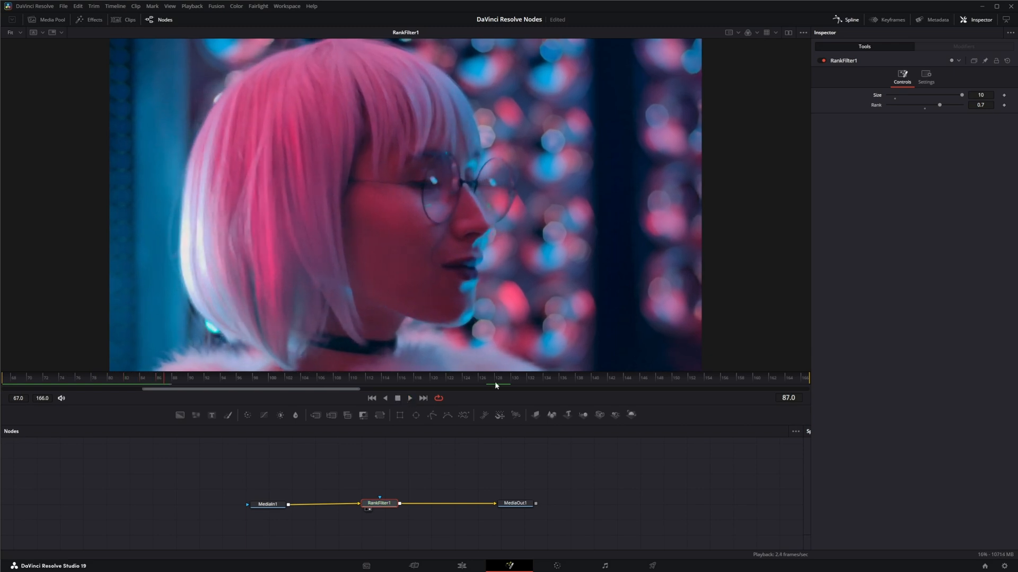
{"action": "left_click", "coordinate": [481, 377]}
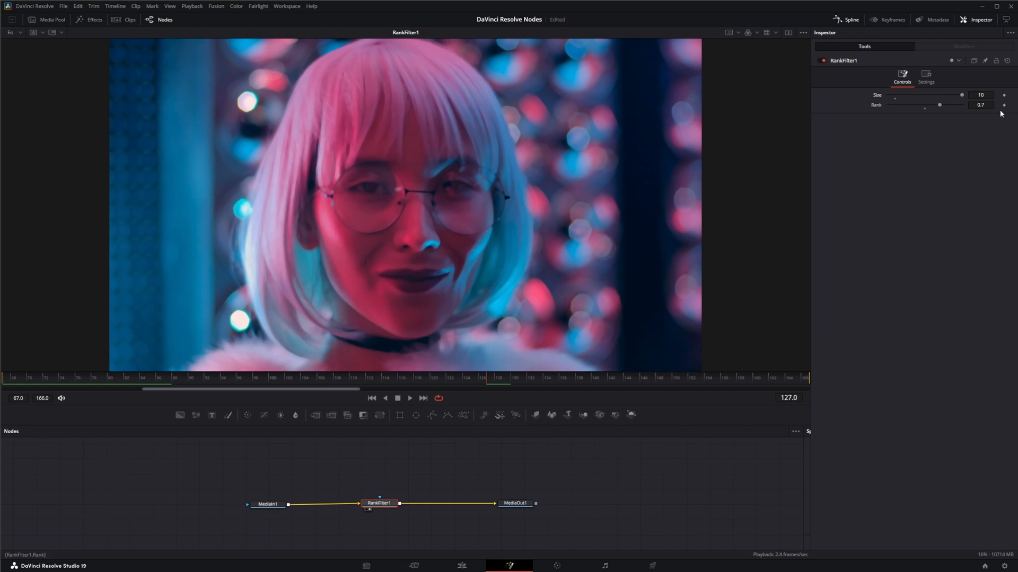
{"action": "mouse_move", "coordinate": [977, 157]}
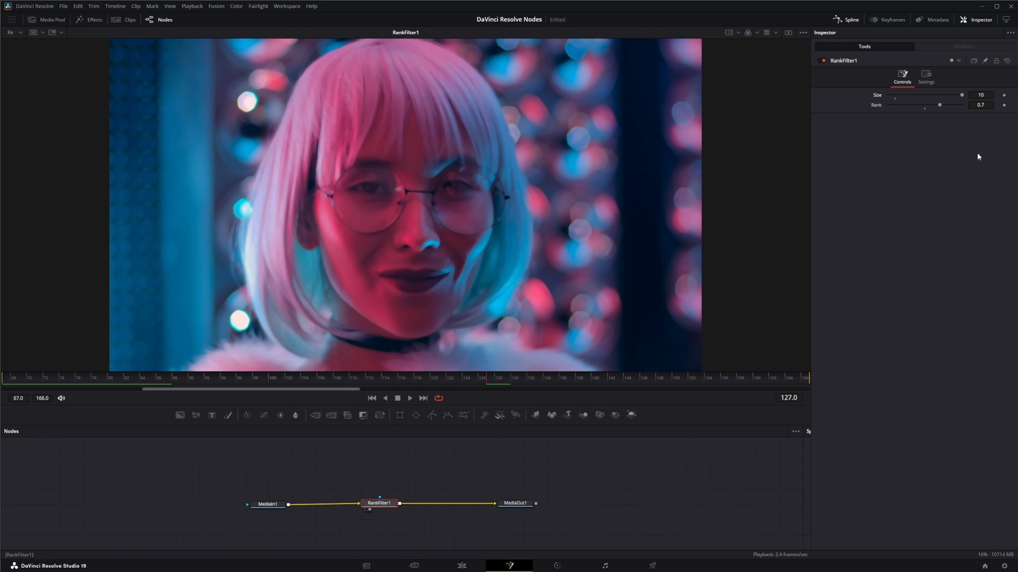
{"action": "mouse_move", "coordinate": [981, 105]}
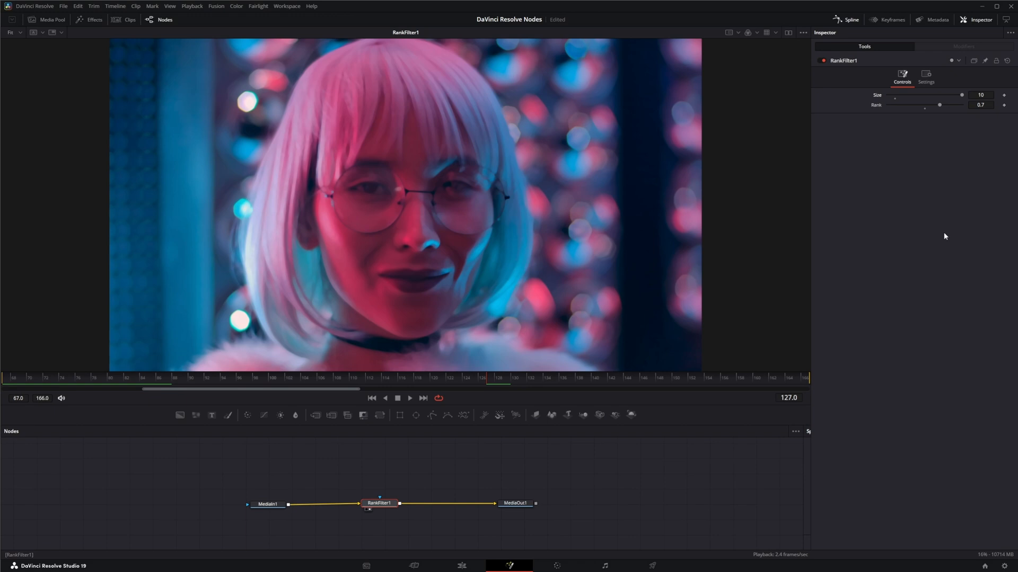
{"action": "mouse_move", "coordinate": [388, 498]}
{"action": "type", "text": "40"}
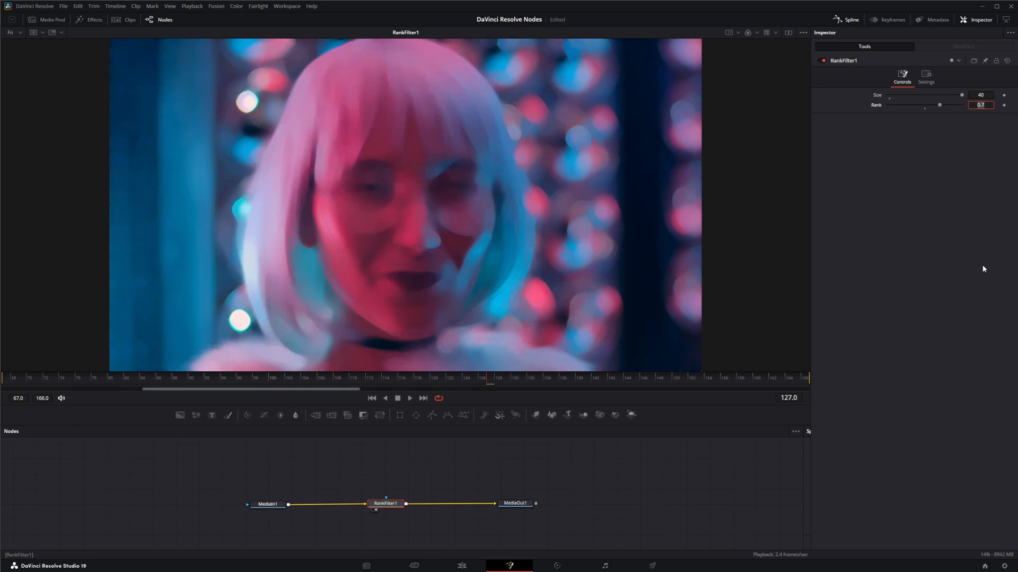
{"action": "mouse_move", "coordinate": [464, 262]}
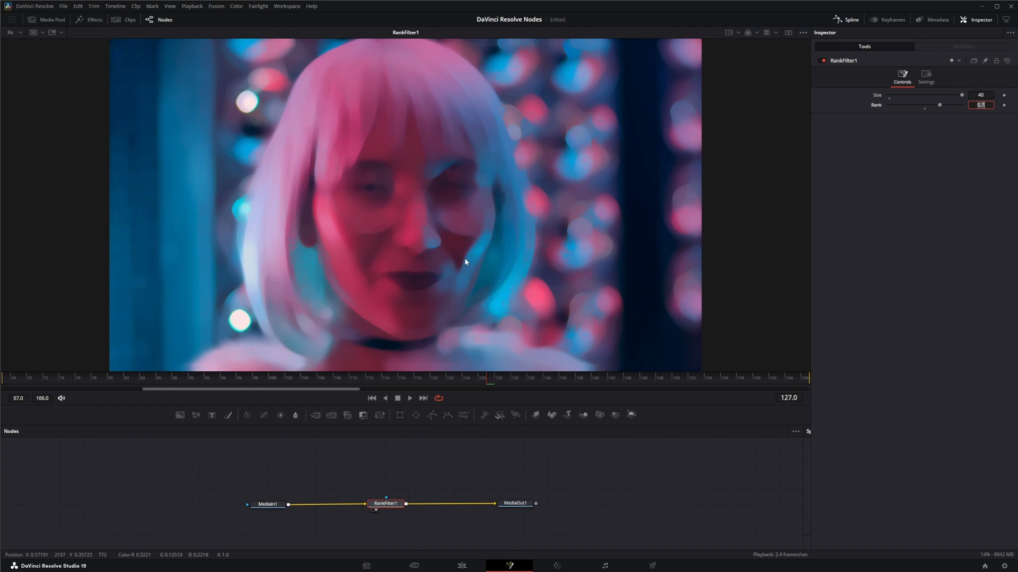
{"action": "mouse_move", "coordinate": [467, 314]}
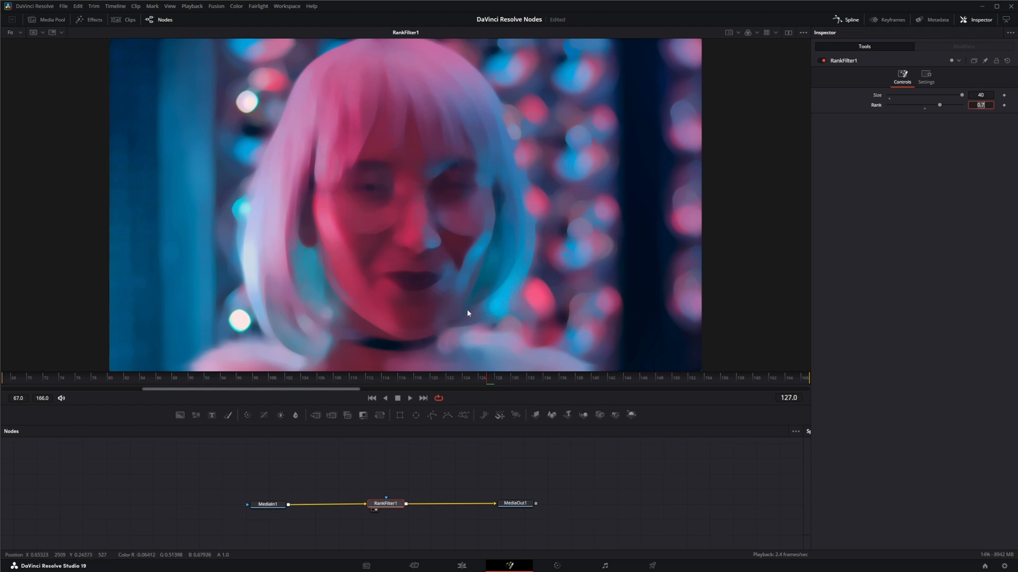
{"action": "mouse_move", "coordinate": [311, 273]}
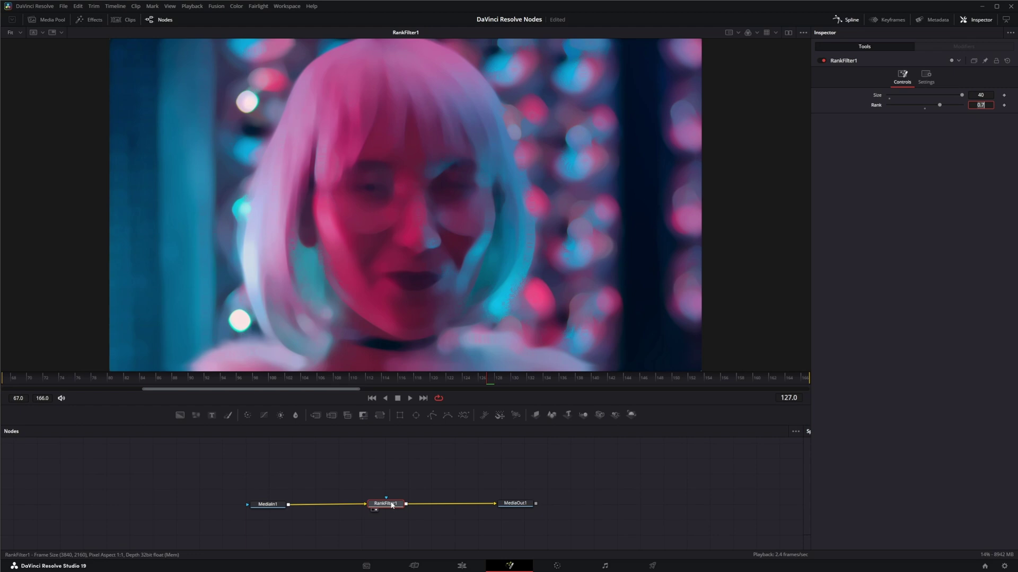
Add a Bitmap node branching off MediaIn1 beside the Rank Filter.
{"action": "left_click", "coordinate": [525, 503]}
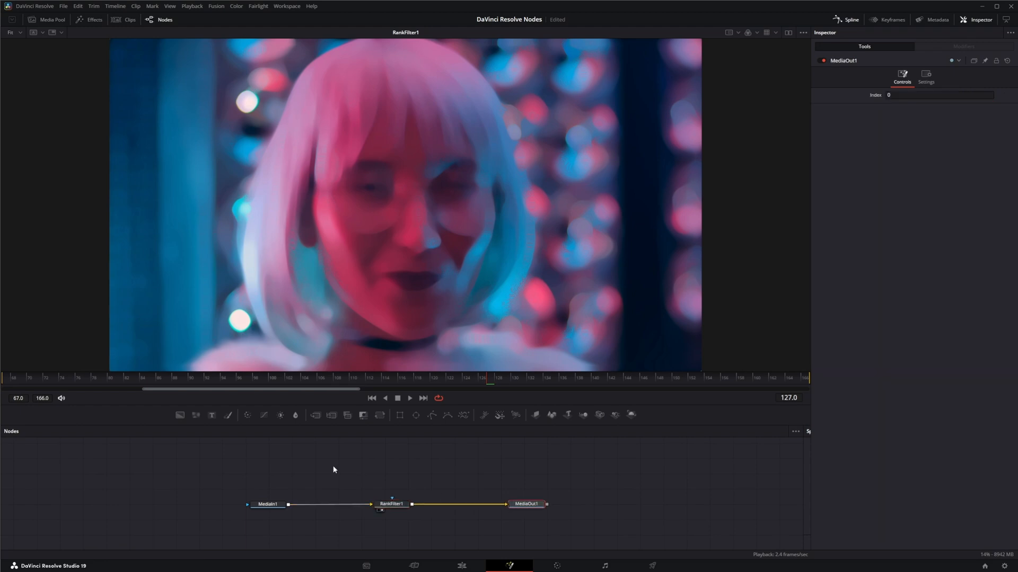
{"action": "left_click", "coordinate": [265, 505]}
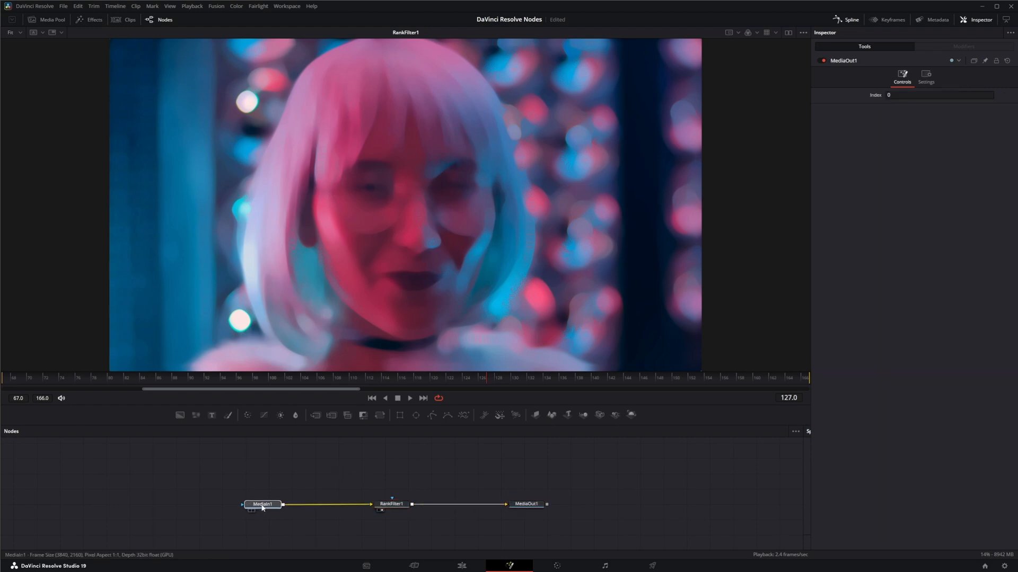
{"action": "left_click", "coordinate": [262, 505]}
{"action": "type", "text": "bi"}
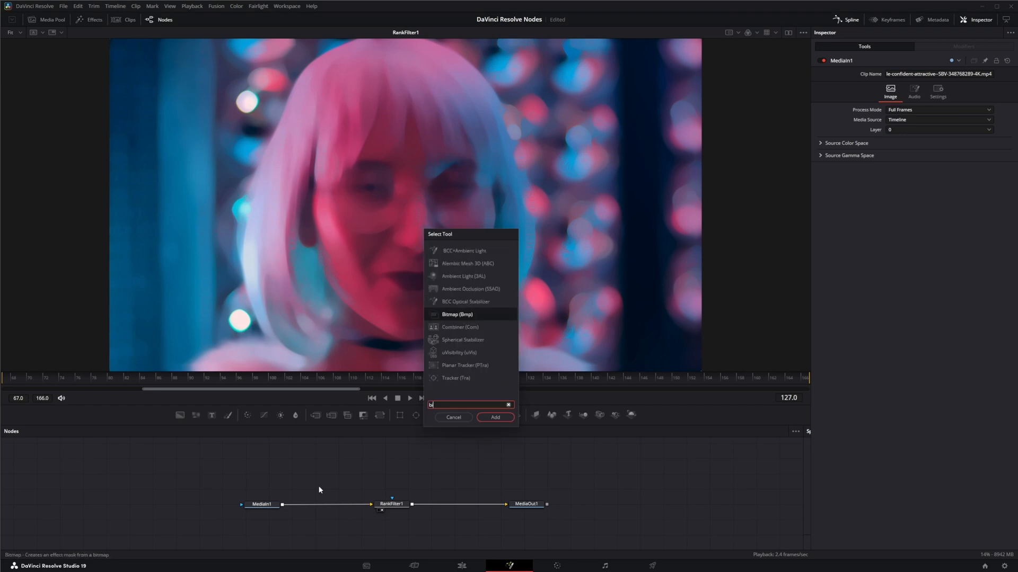
{"action": "left_click", "coordinate": [495, 418]}
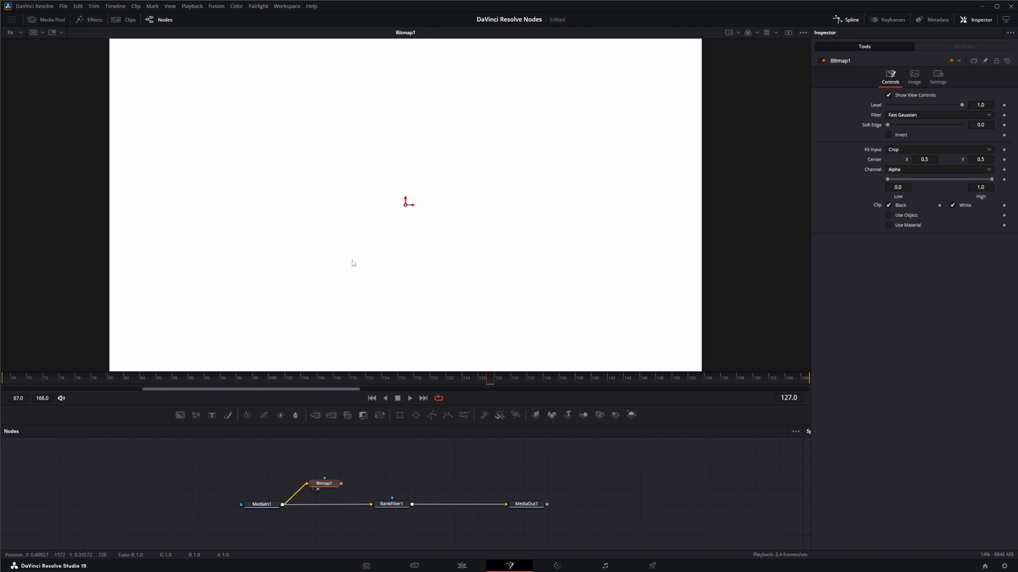
Set Bitmap1 to key on Luminance, inverted, with High threshold tightened to about 0.184.
{"action": "left_click", "coordinate": [937, 170]}
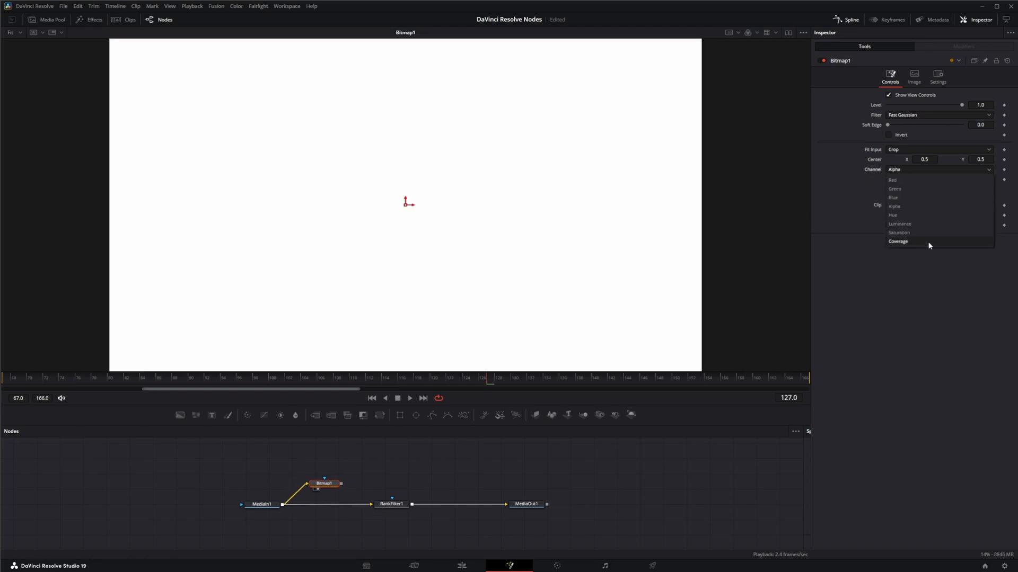
{"action": "left_click", "coordinate": [899, 224]}
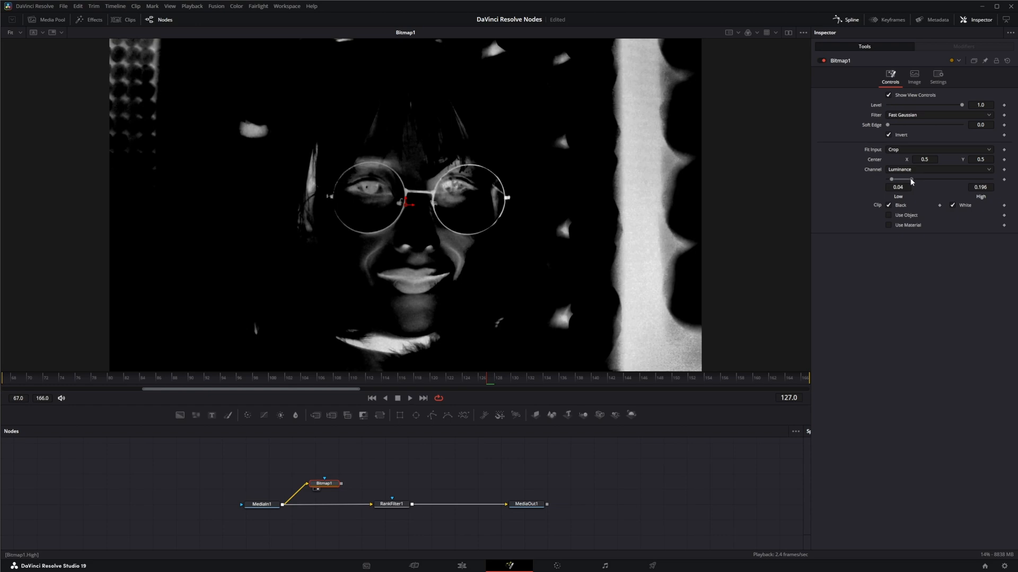
{"action": "left_click_drag", "start_coordinate": [911, 180], "coordinate": [909, 180]}
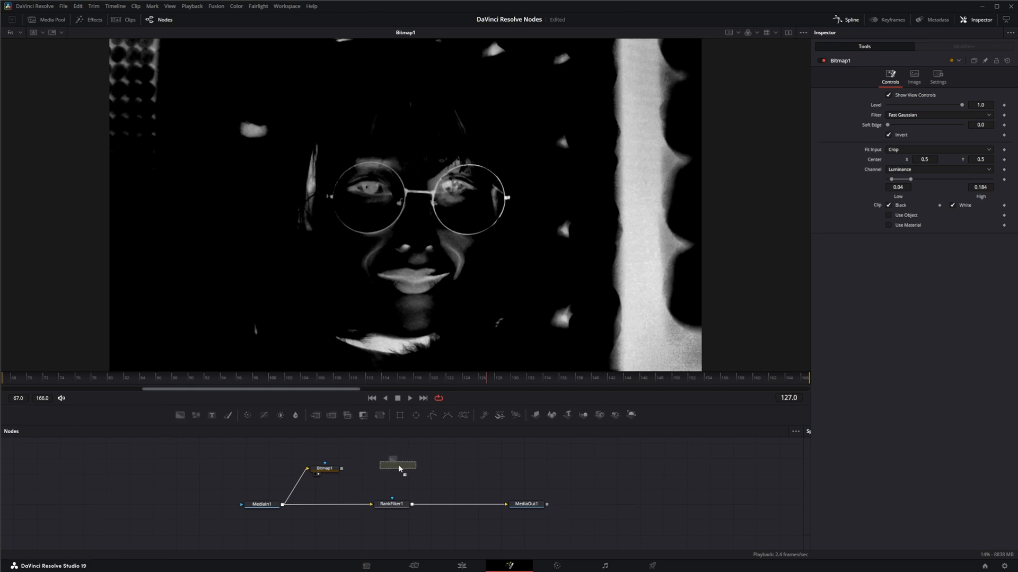
Merge a Bitmap-masked black Background over the Rank Filter and view the final output.
{"action": "left_click", "coordinate": [398, 465]}
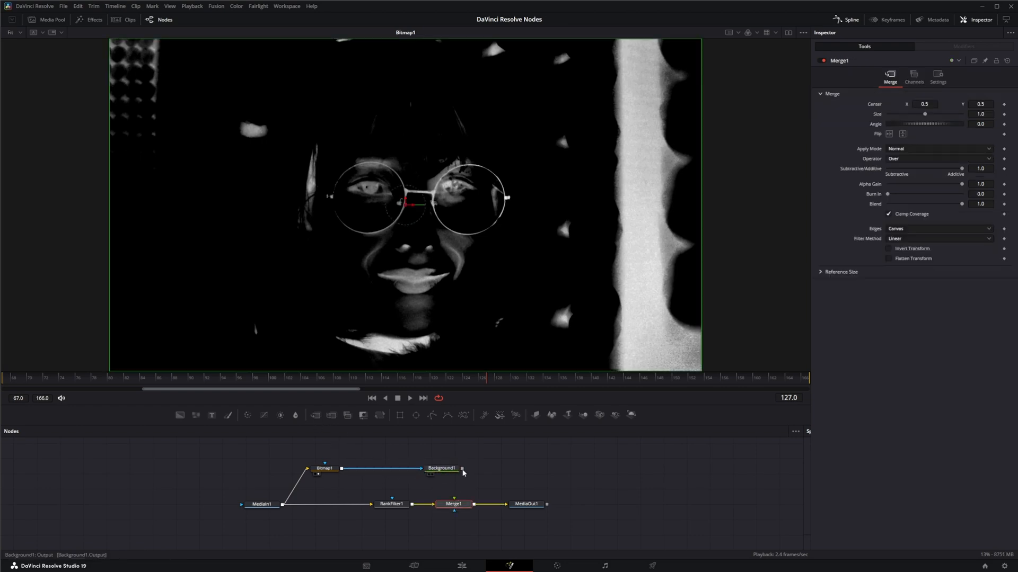
{"action": "left_click", "coordinate": [440, 468]}
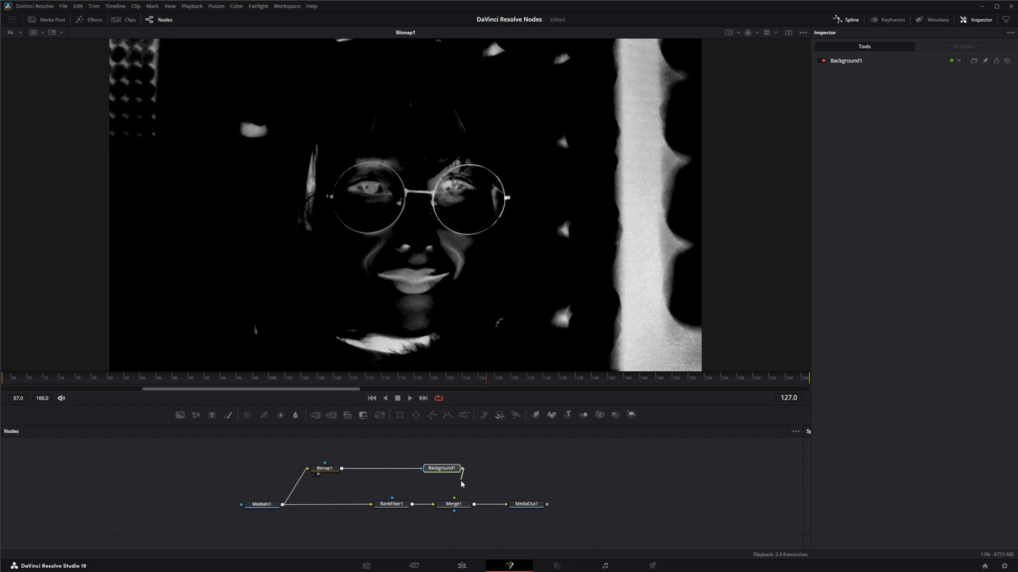
{"action": "left_click", "coordinate": [526, 505]}
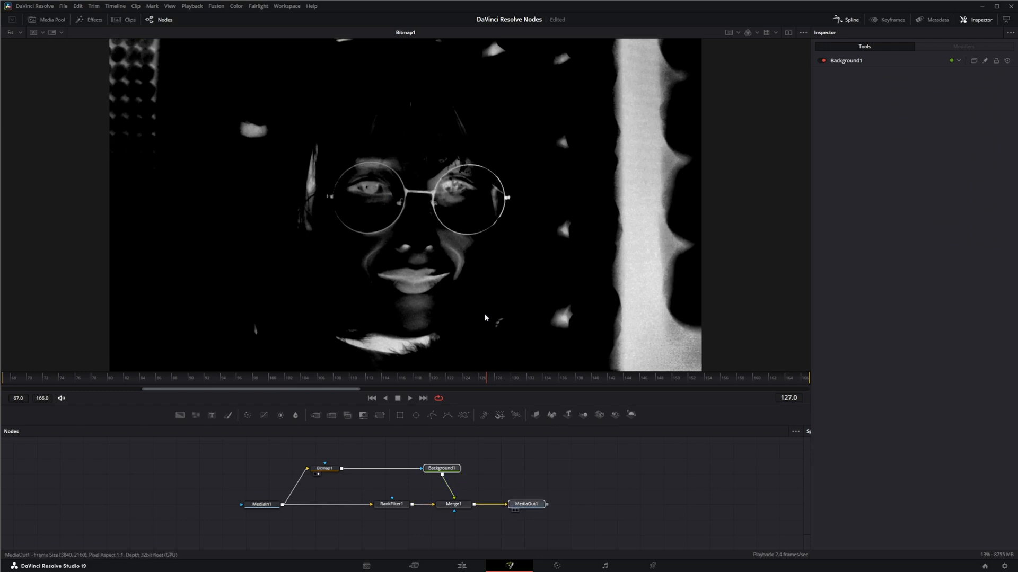
{"action": "left_click", "coordinate": [527, 505]}
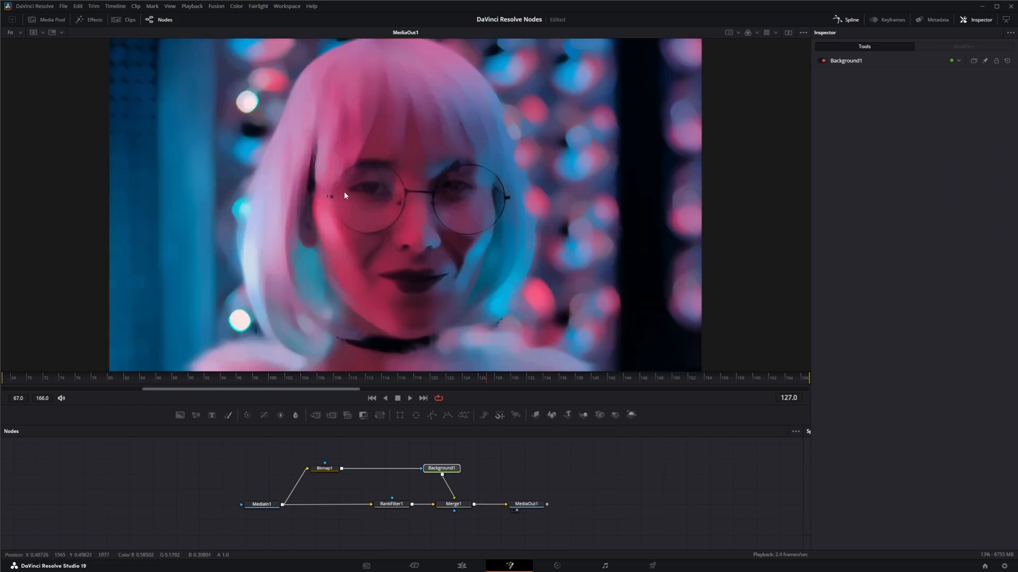
Compare the merged composite against the Rank Filter result alone in the viewer.
{"action": "left_click", "coordinate": [391, 505]}
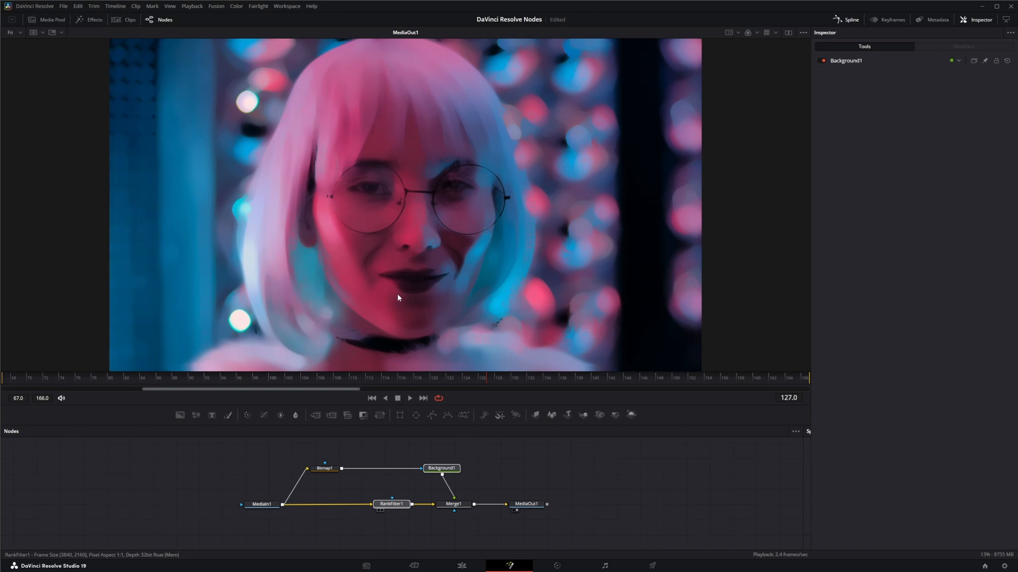
{"action": "left_click", "coordinate": [454, 504]}
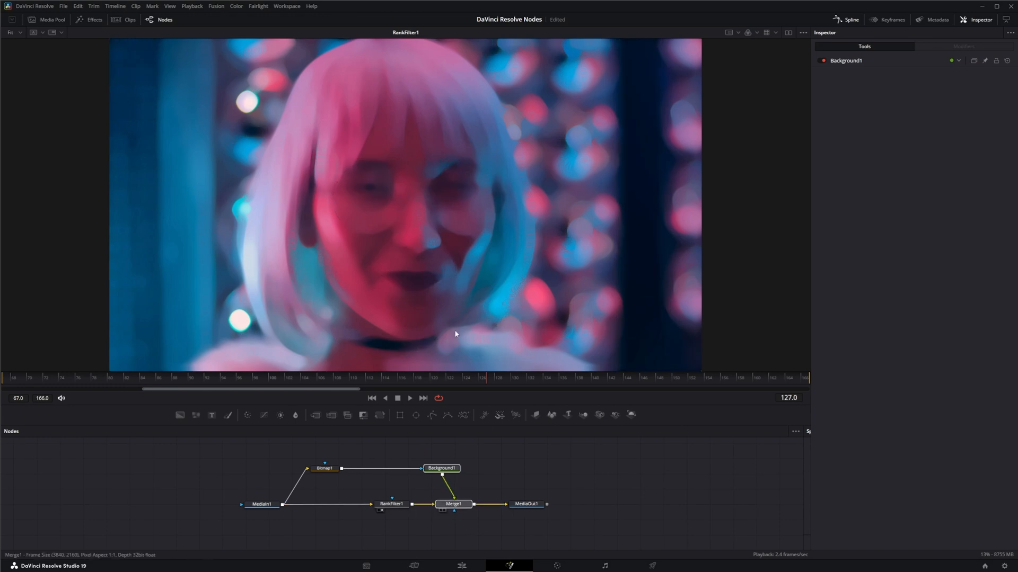
{"action": "left_click", "coordinate": [453, 503]}
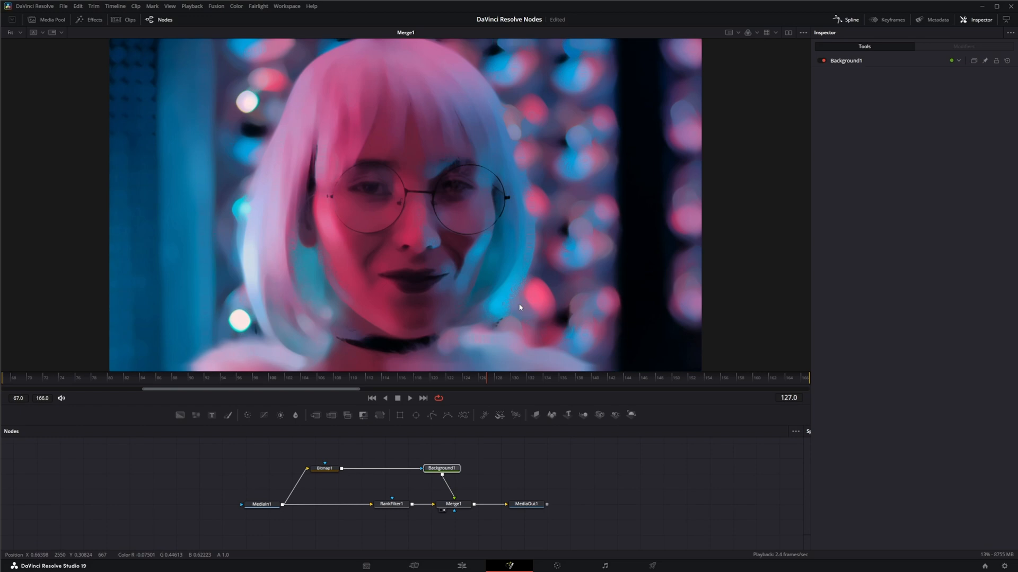
{"action": "mouse_move", "coordinate": [493, 476]}
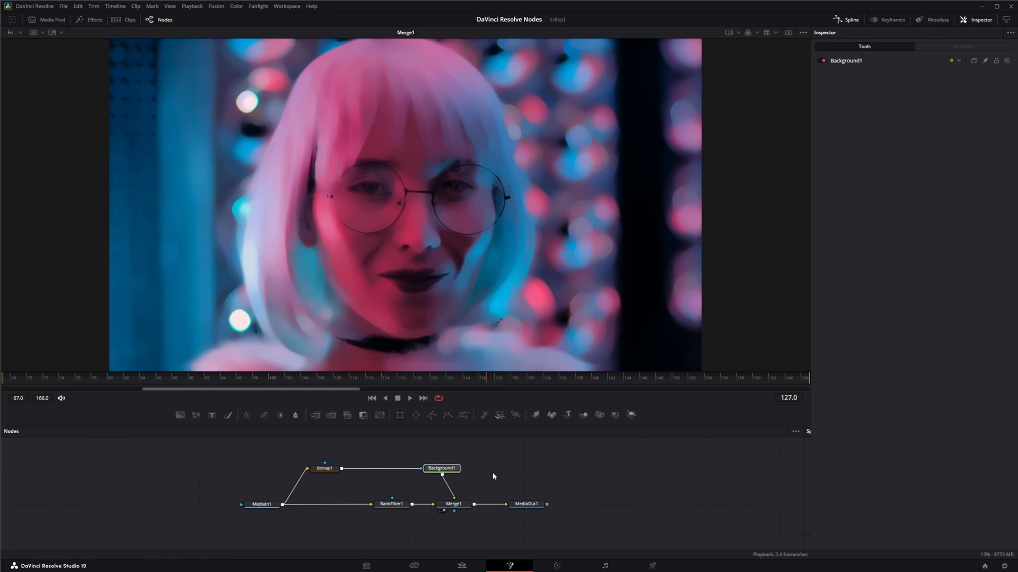
{"action": "left_click", "coordinate": [441, 467]}
{"action": "type", "text": "bit"}
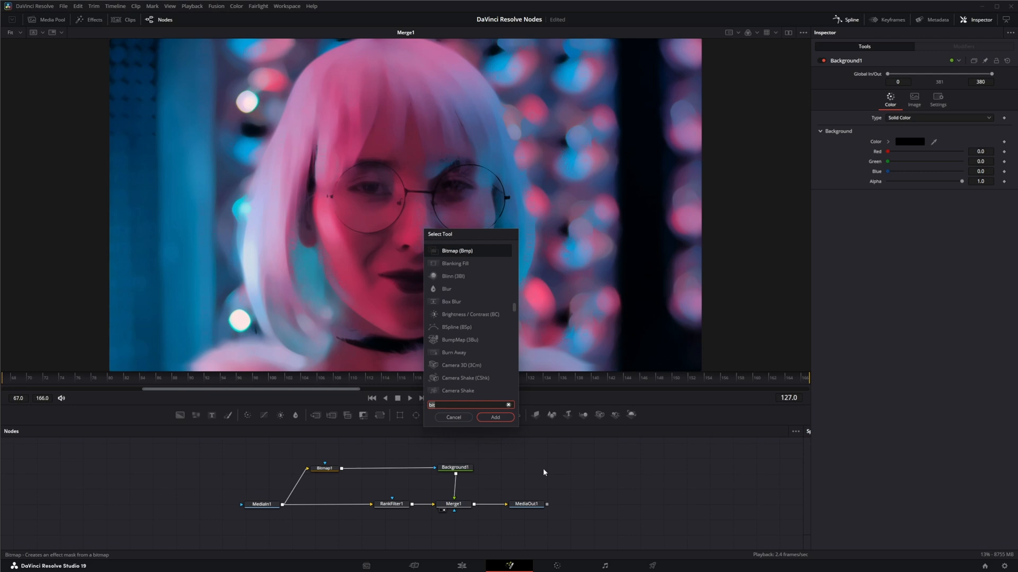
Insert an Unsharp Mask after Background1 with Size 2.112, Gain 1.85 and Threshold 0.1043.
{"action": "type", "text": "uns"}
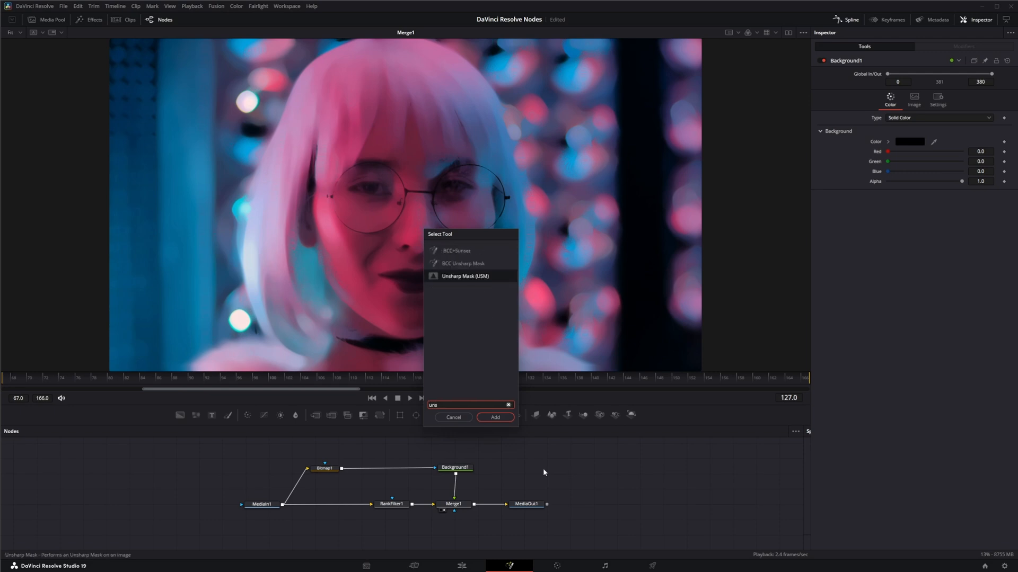
{"action": "left_click", "coordinate": [495, 417]}
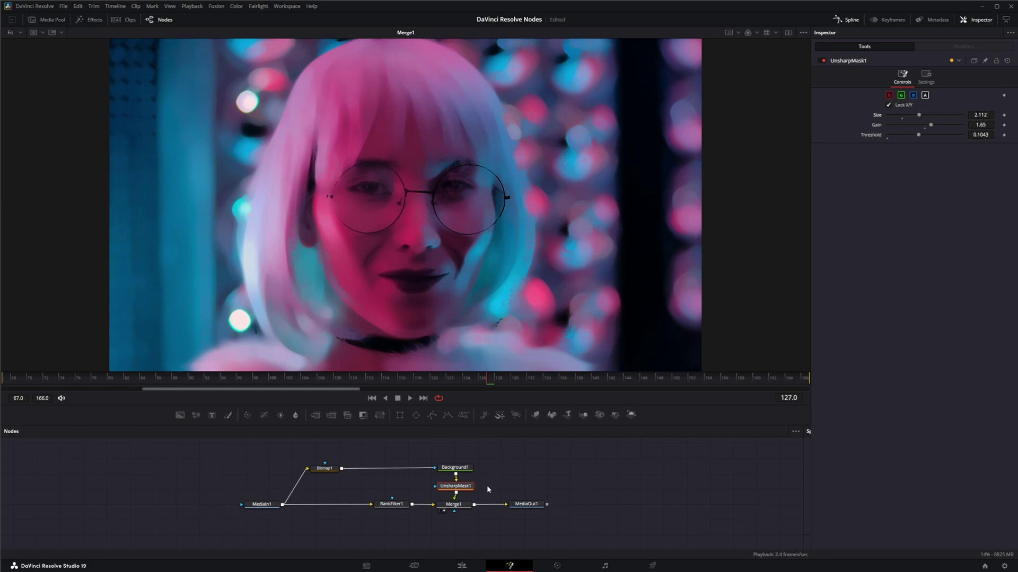
{"action": "left_click", "coordinate": [324, 467]}
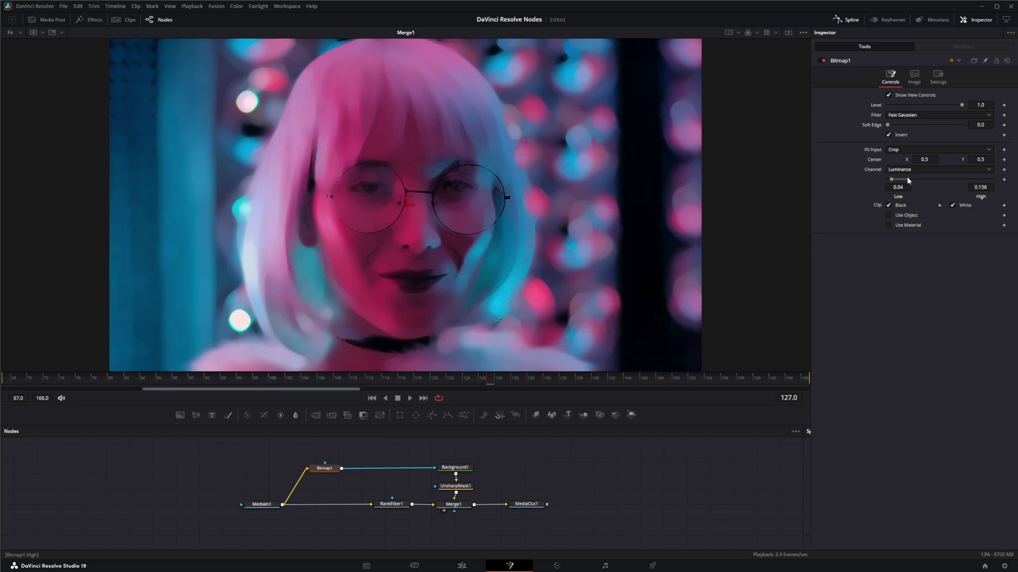
{"action": "mouse_move", "coordinate": [415, 515]}
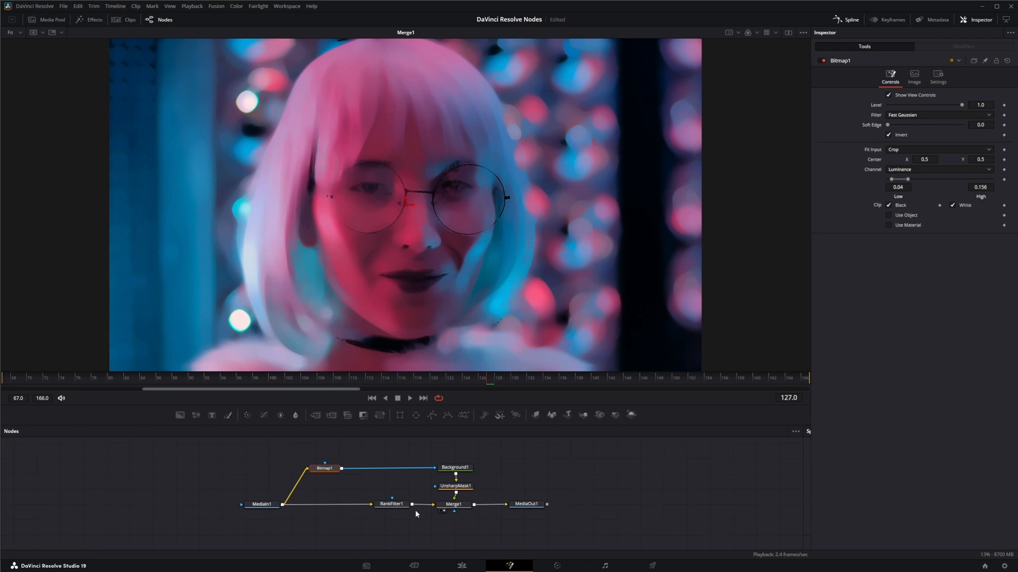
Compare the original clip, the Rank Filter alone and the merged composite in the viewer.
{"action": "left_click", "coordinate": [262, 505]}
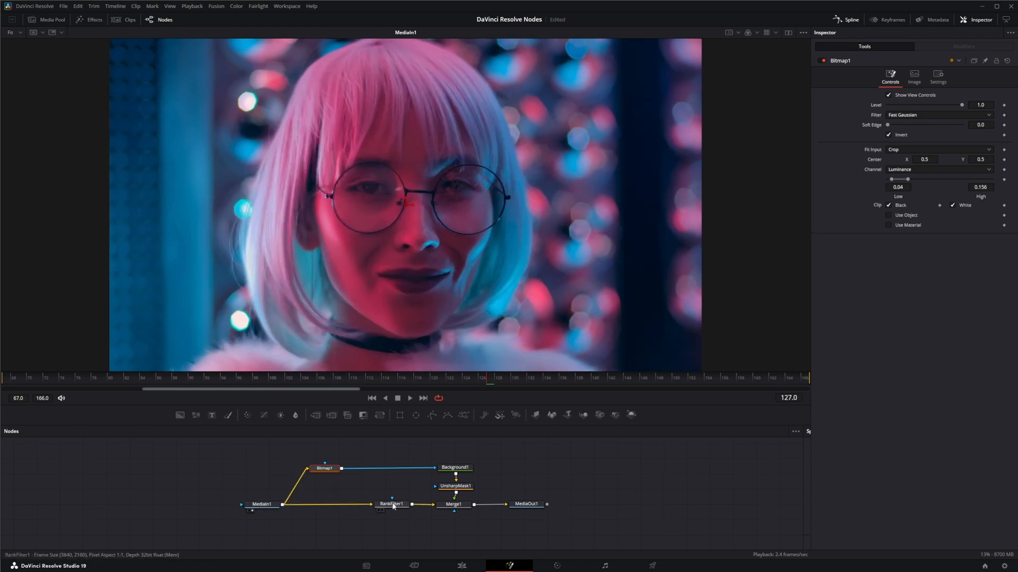
{"action": "left_click", "coordinate": [391, 505]}
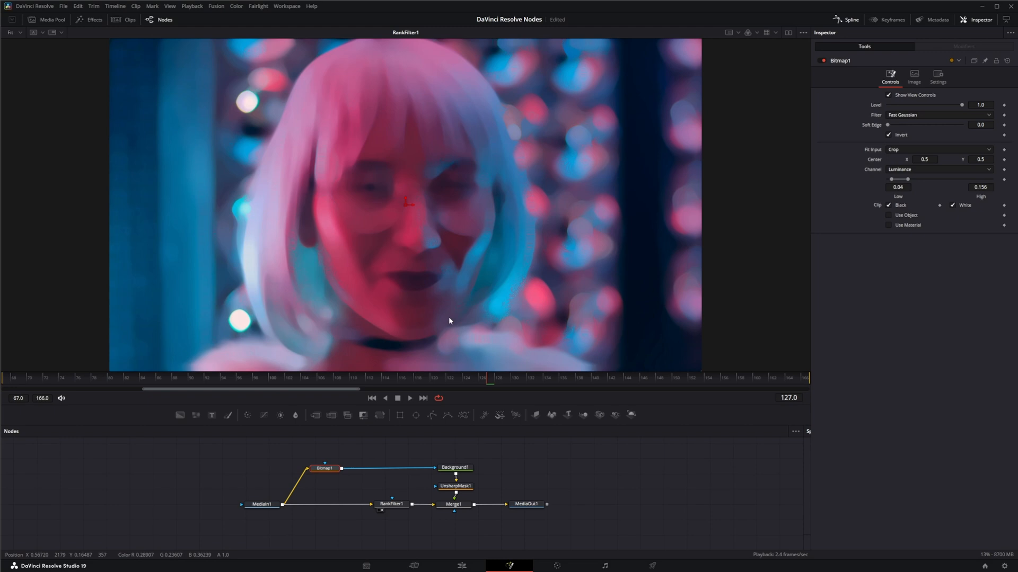
{"action": "mouse_move", "coordinate": [457, 333]}
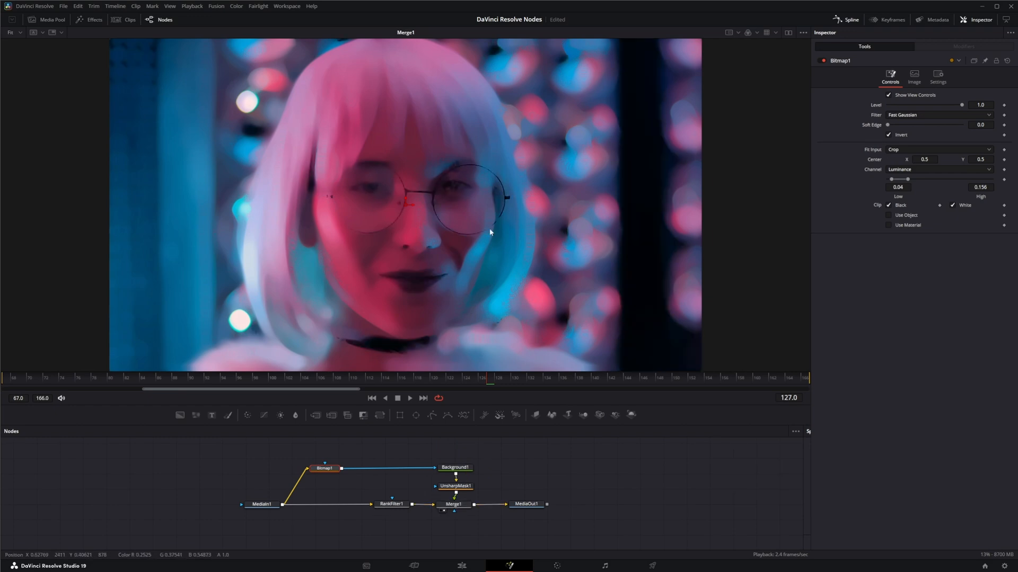
{"action": "left_click", "coordinate": [526, 504]}
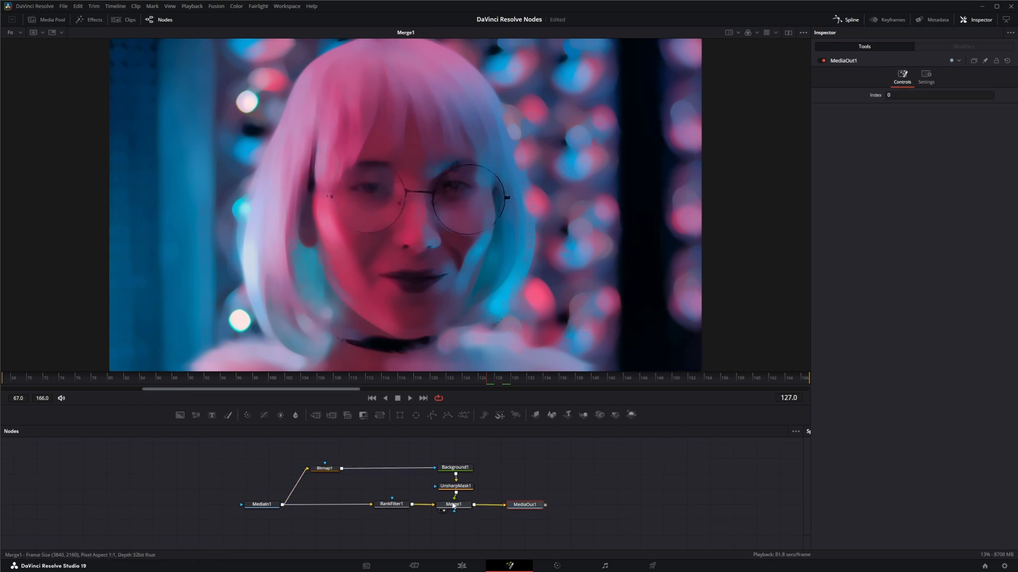